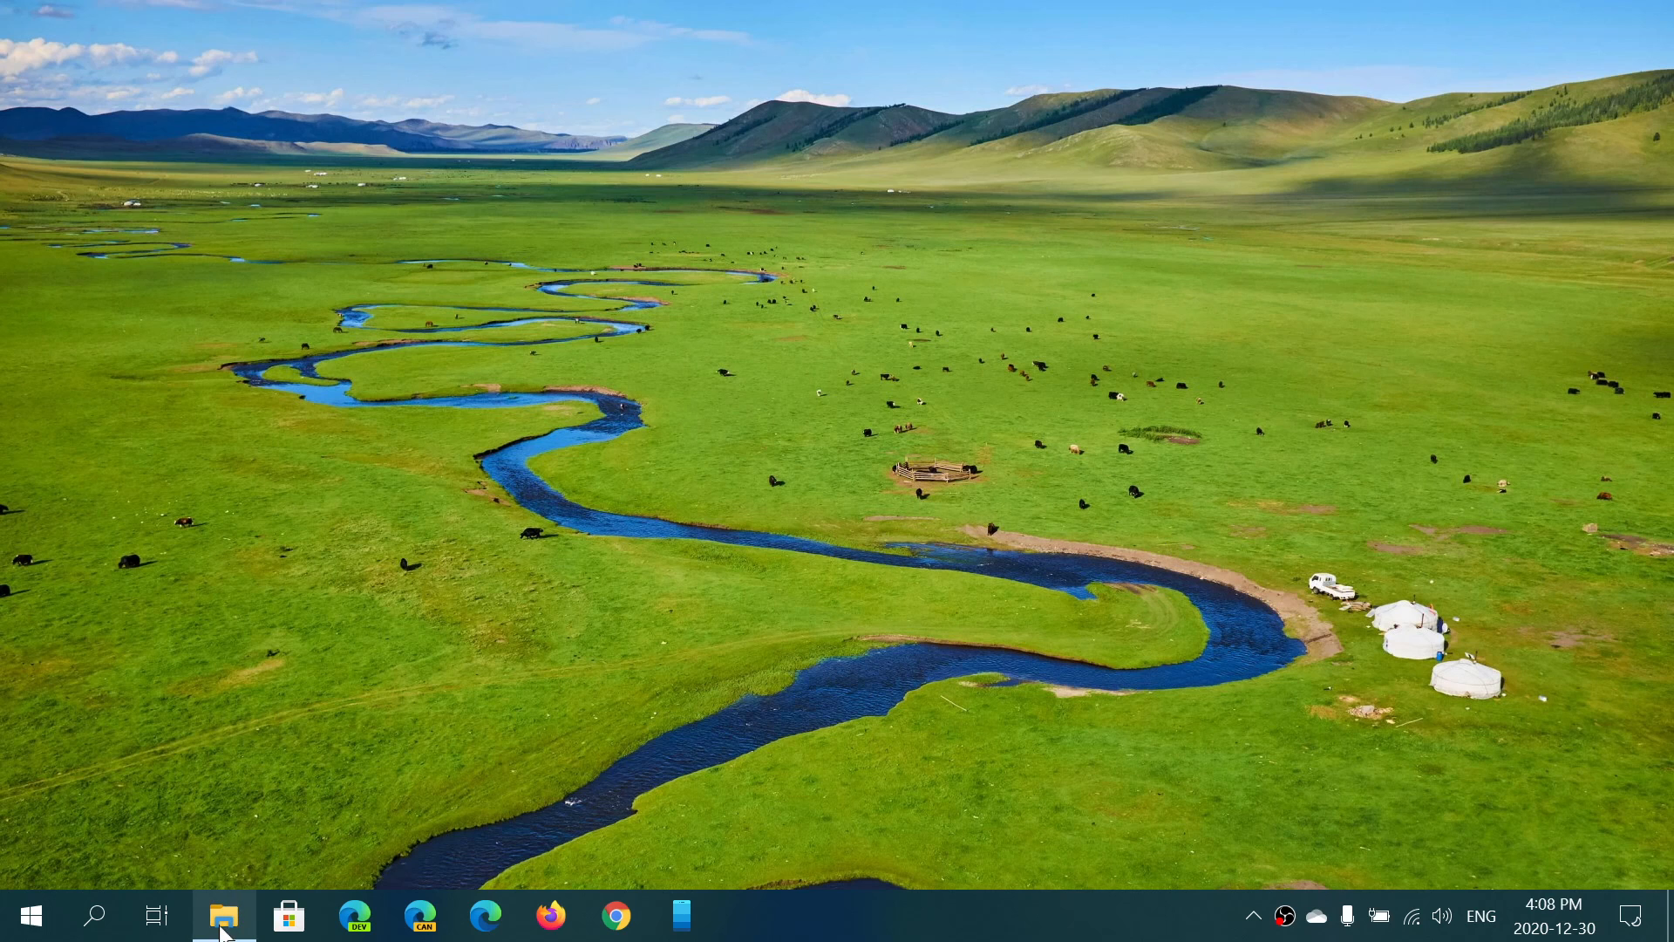
Select the Anatomic Kittens game's .exe in Graphic Demos and show its context menu options
click(223, 916)
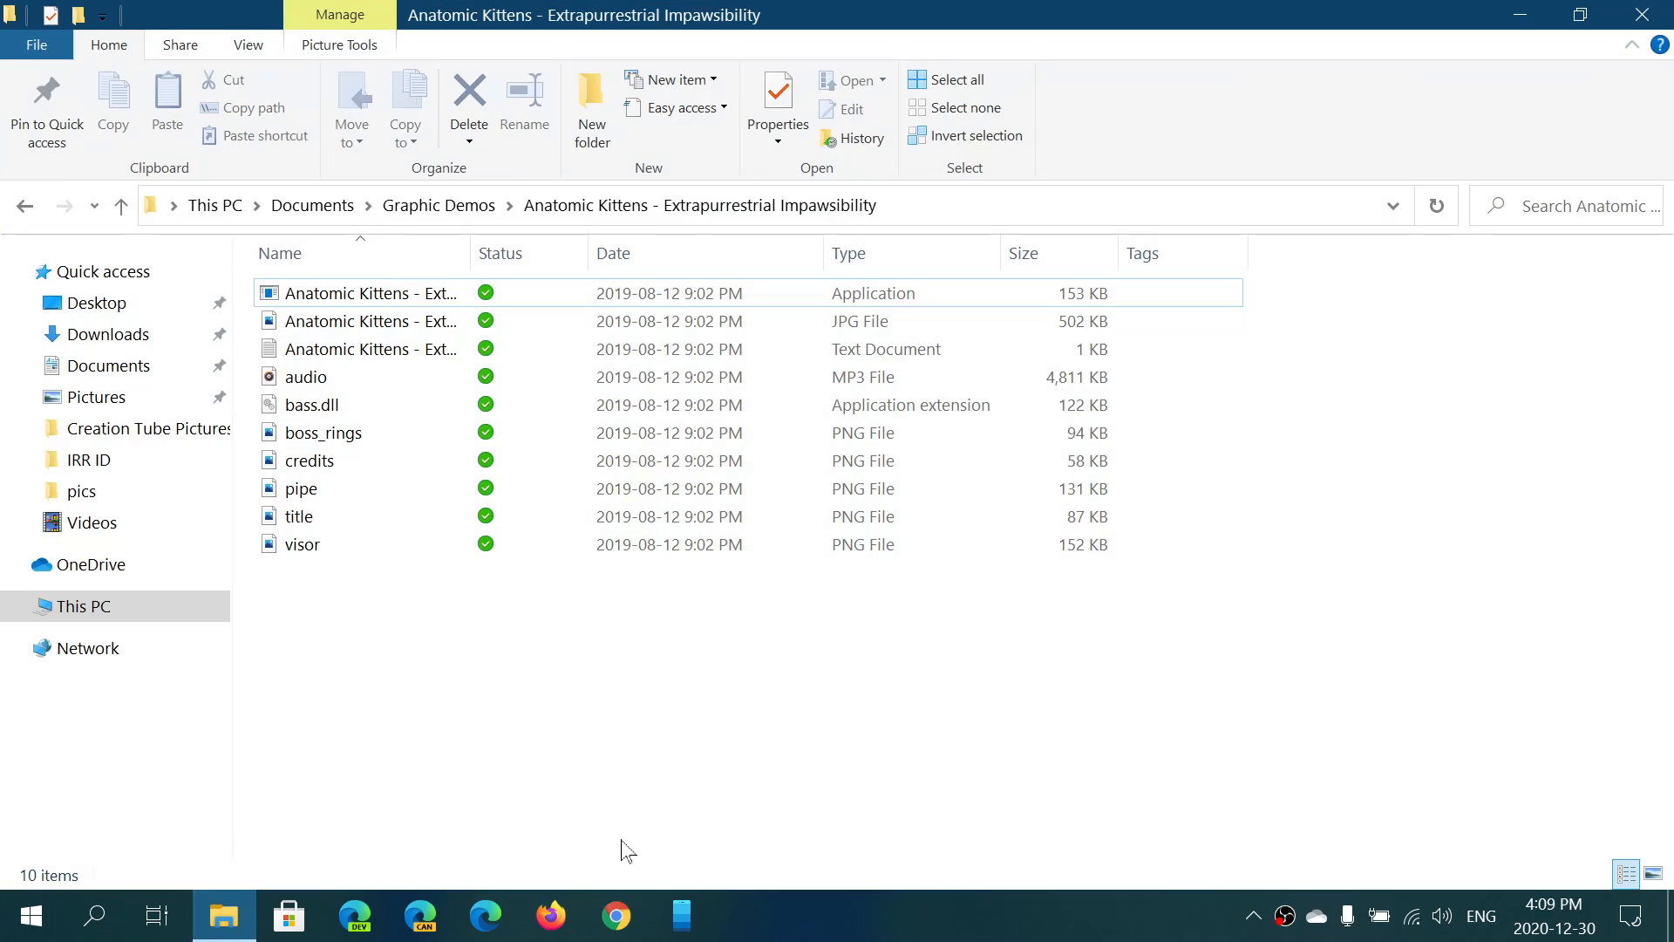
click(368, 320)
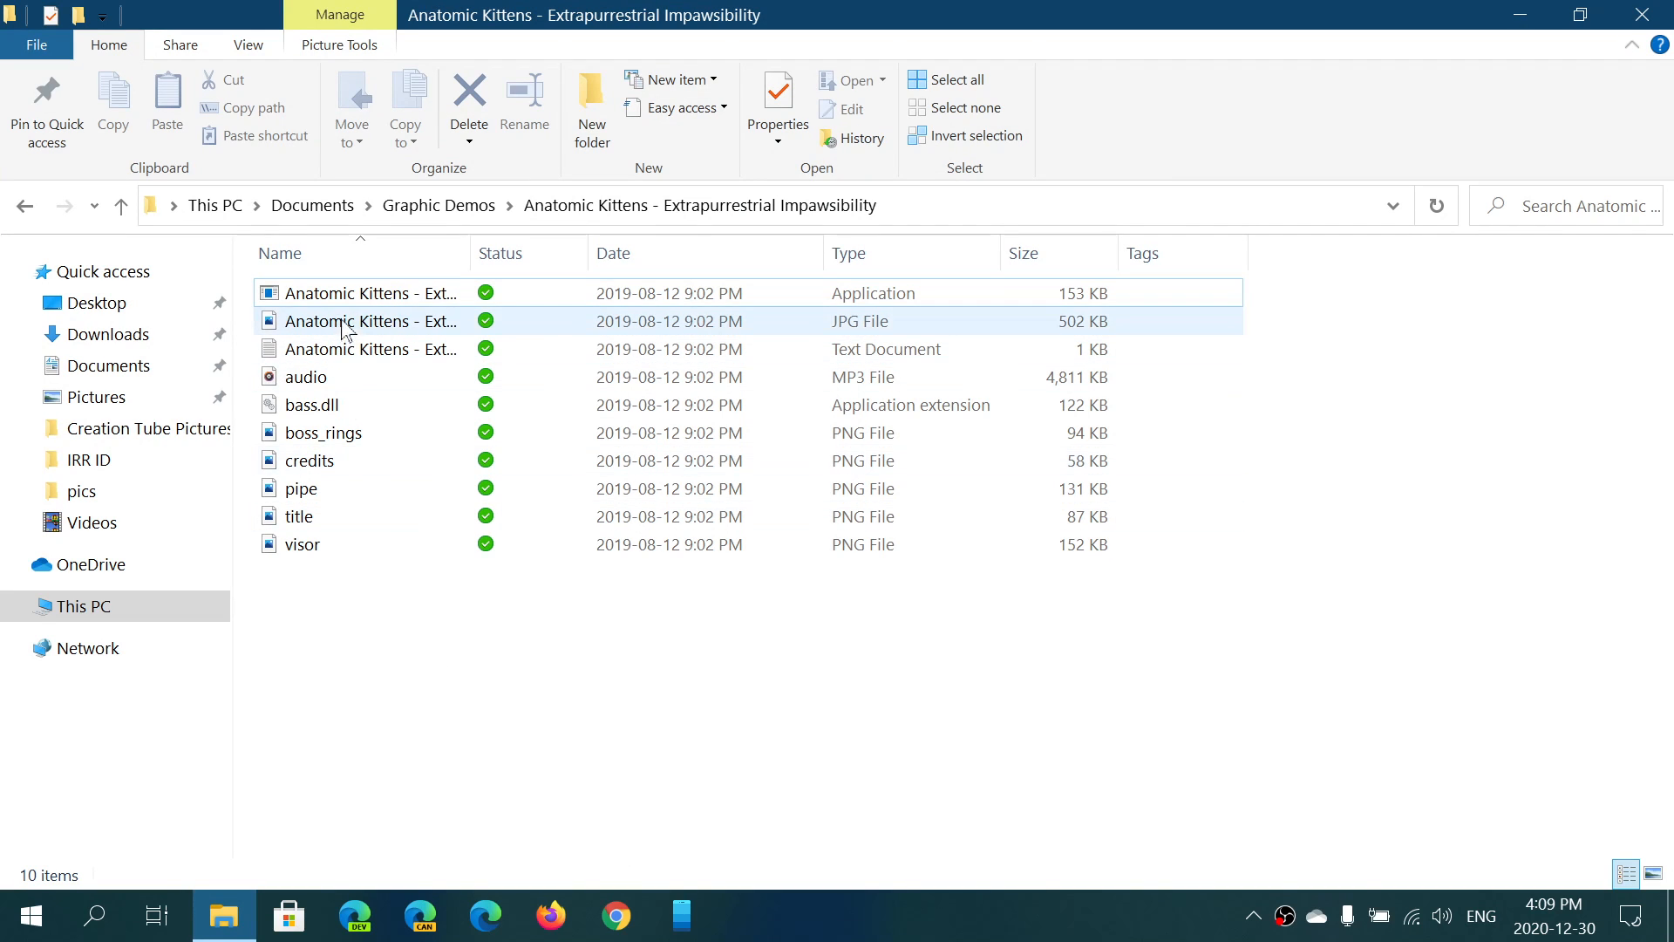
click(374, 293)
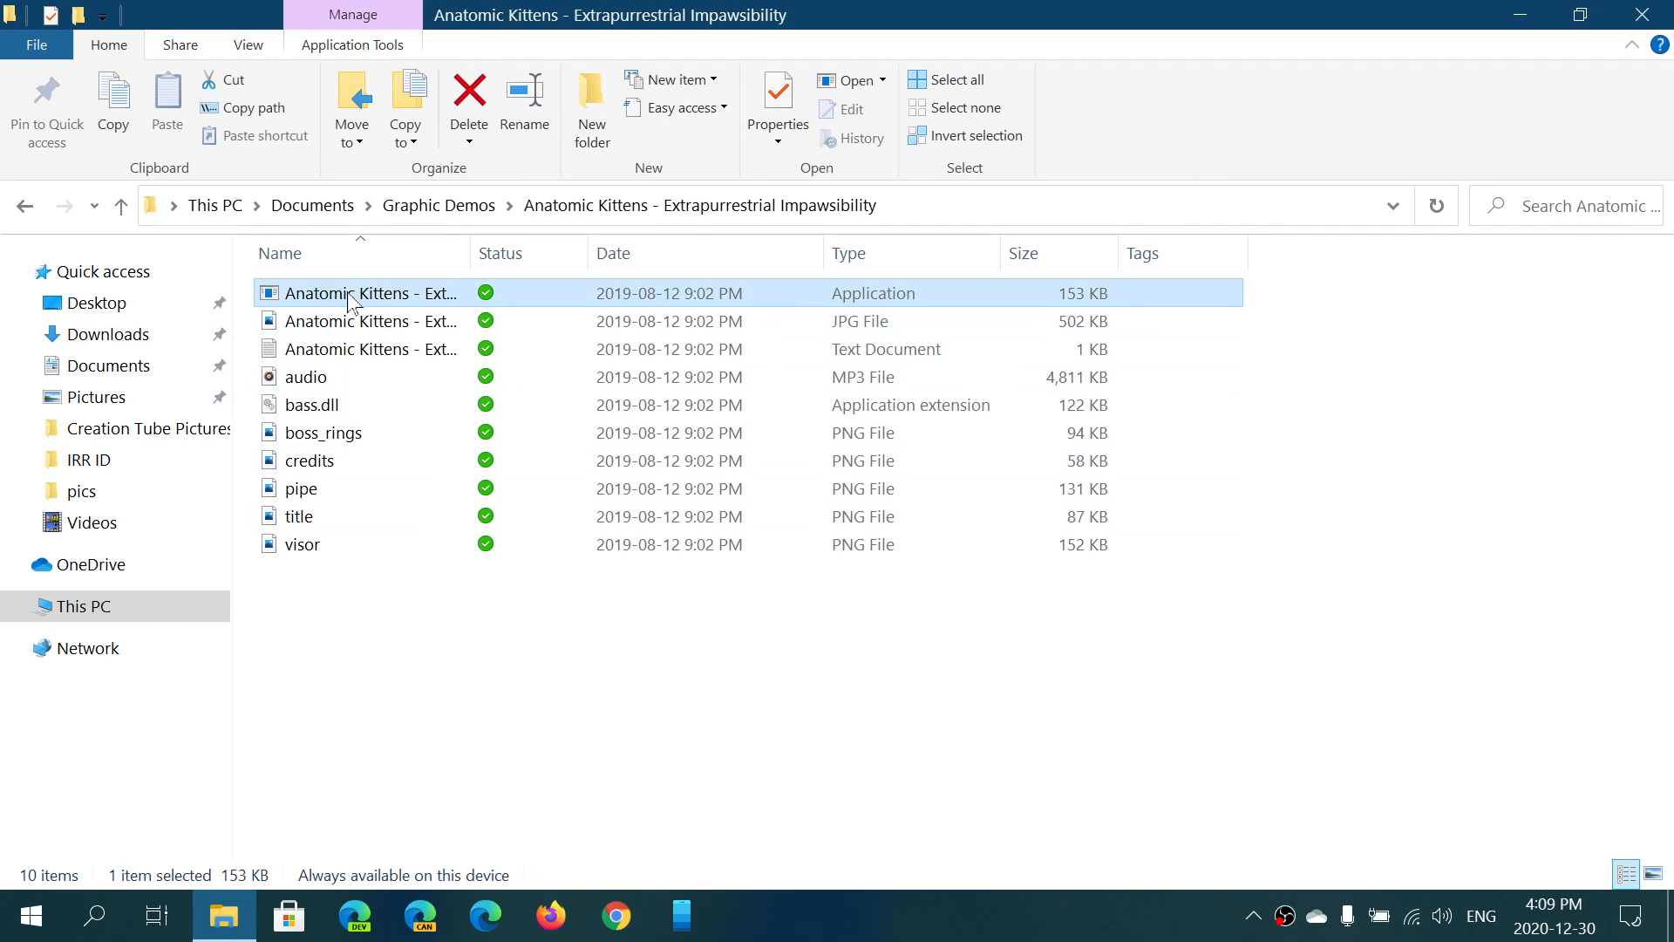
right_click(368, 293)
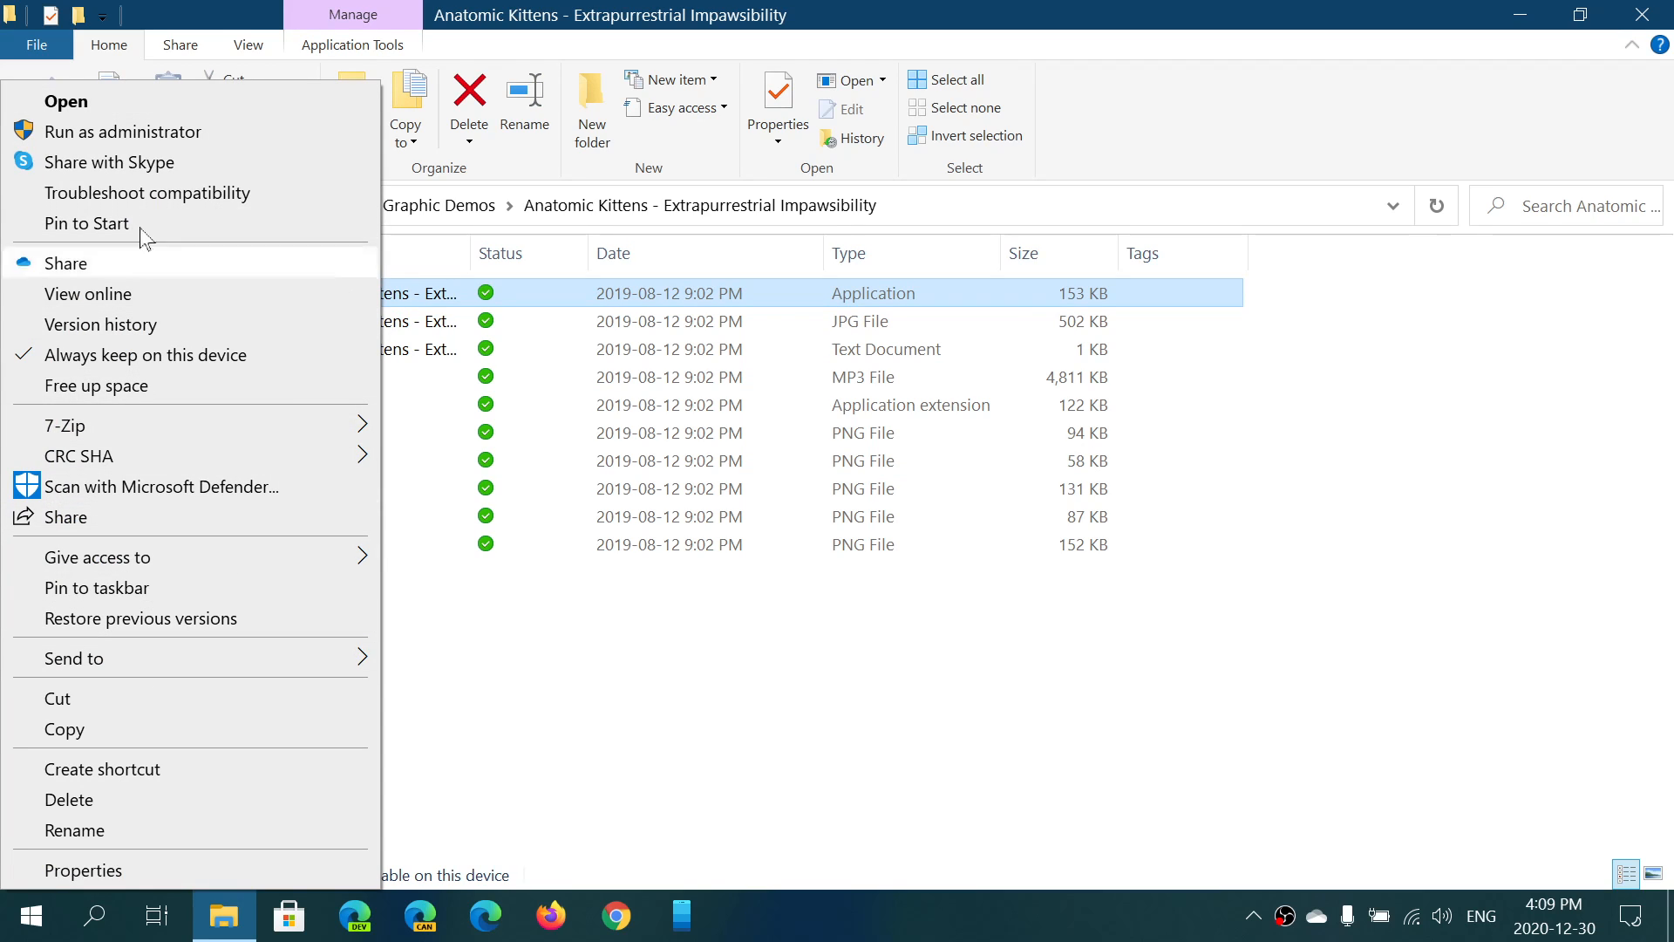
mouse_move(168, 698)
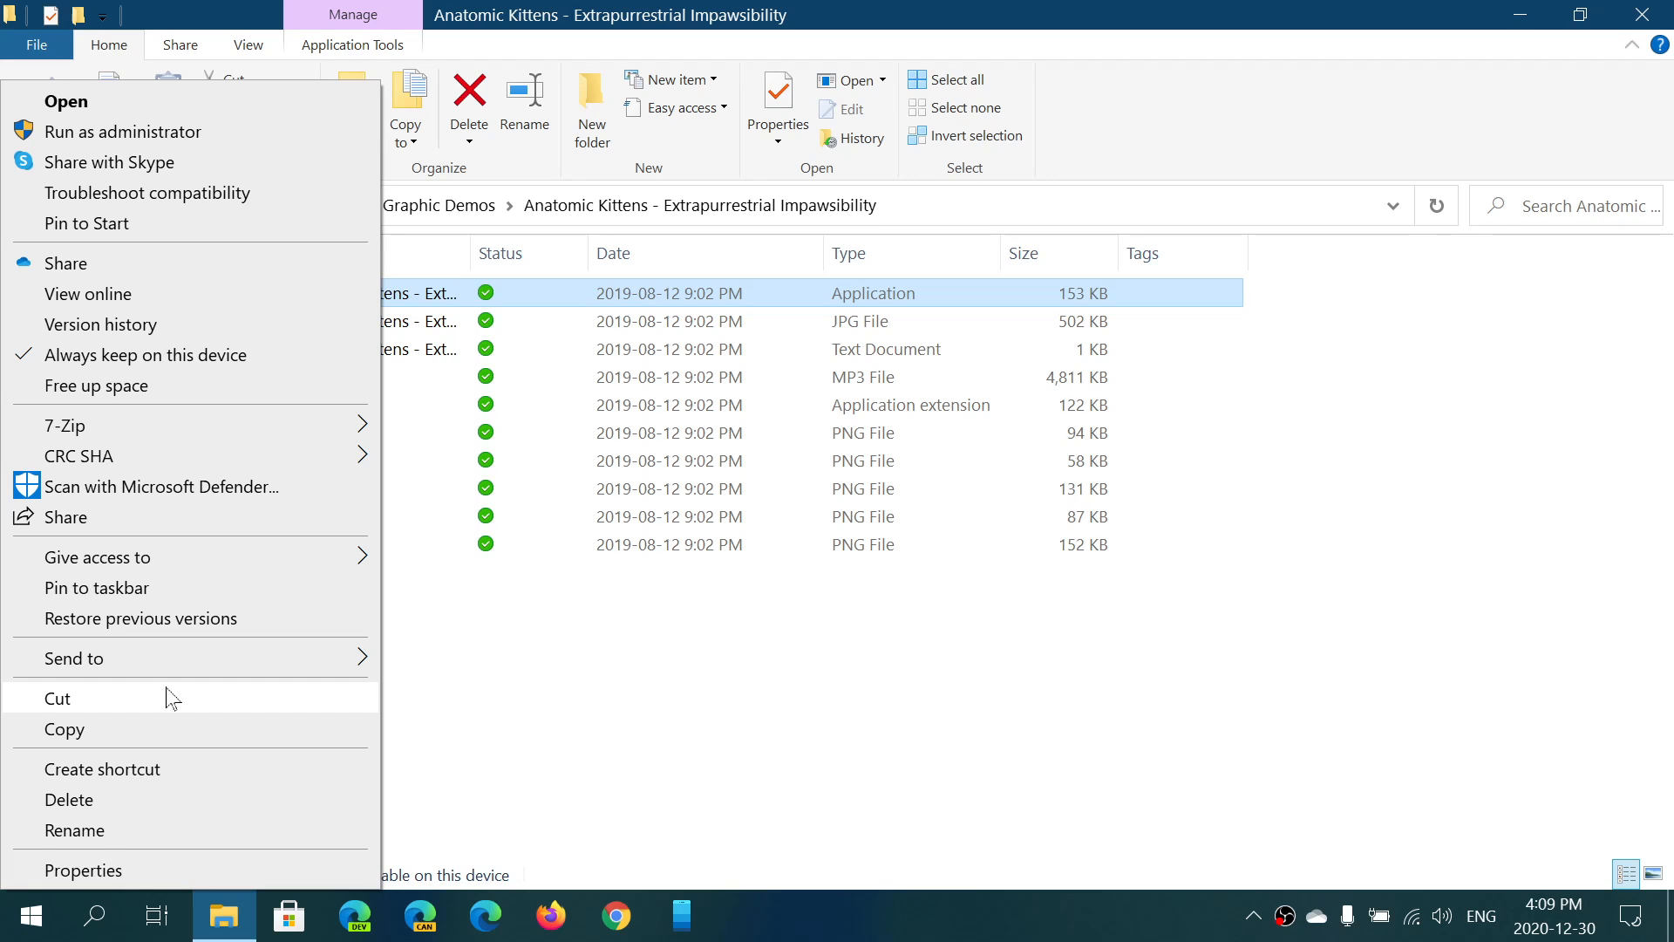
mouse_move(962, 11)
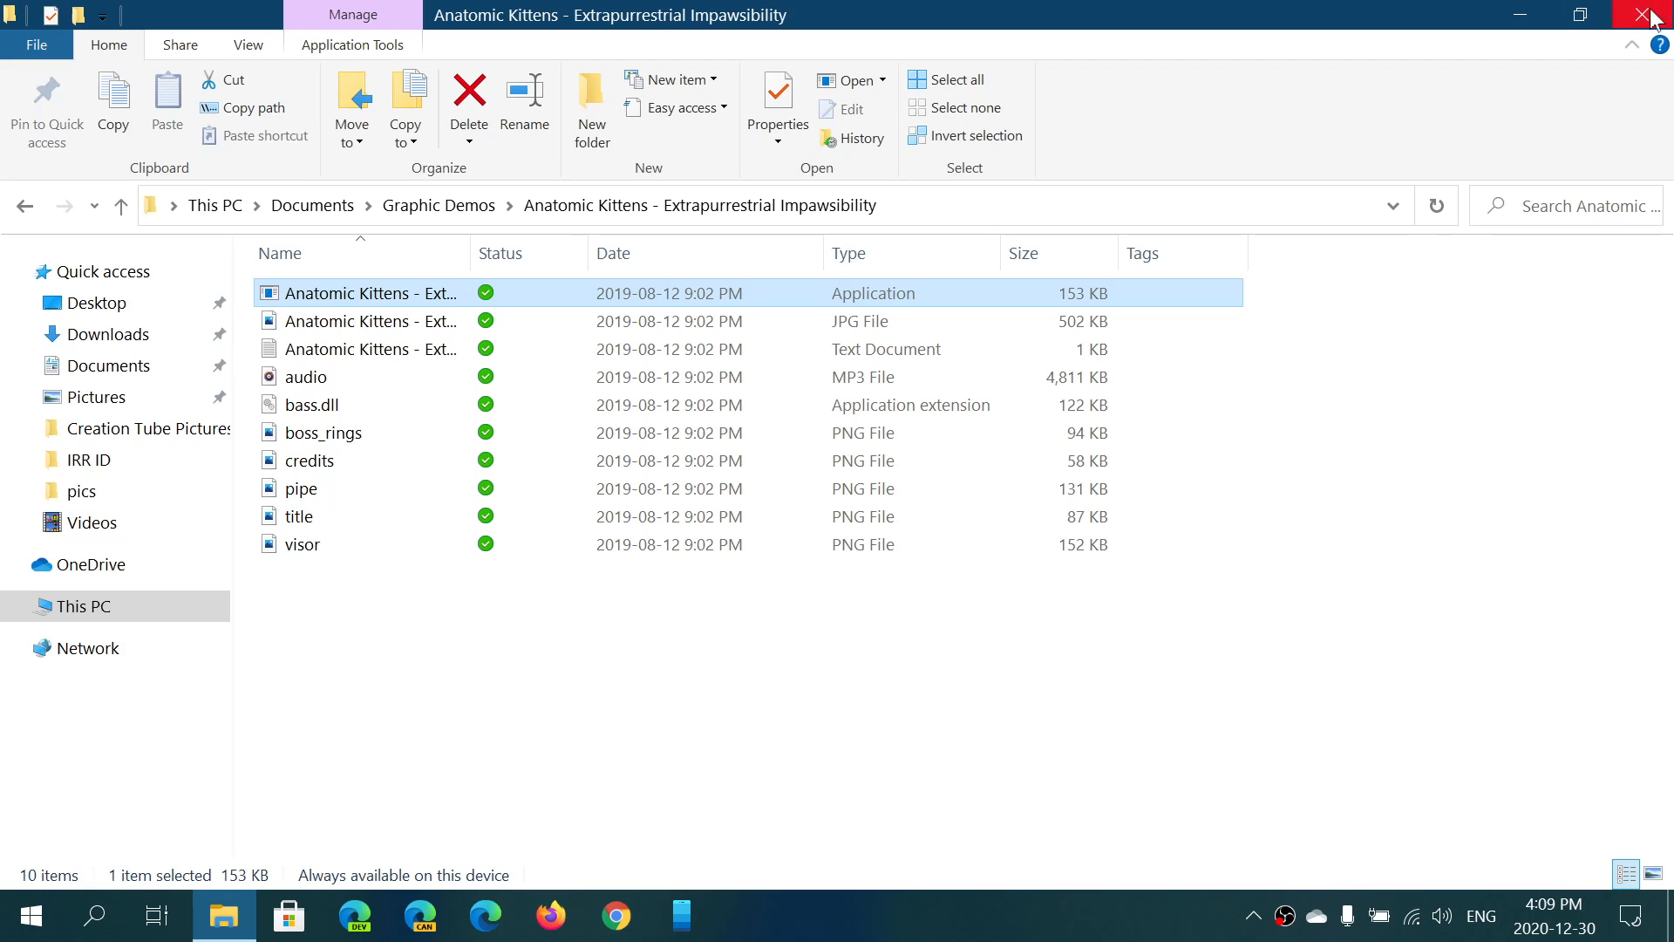
Close File Explorer and reveal the hidden notification-area icons including NVIDIA's
click(1653, 15)
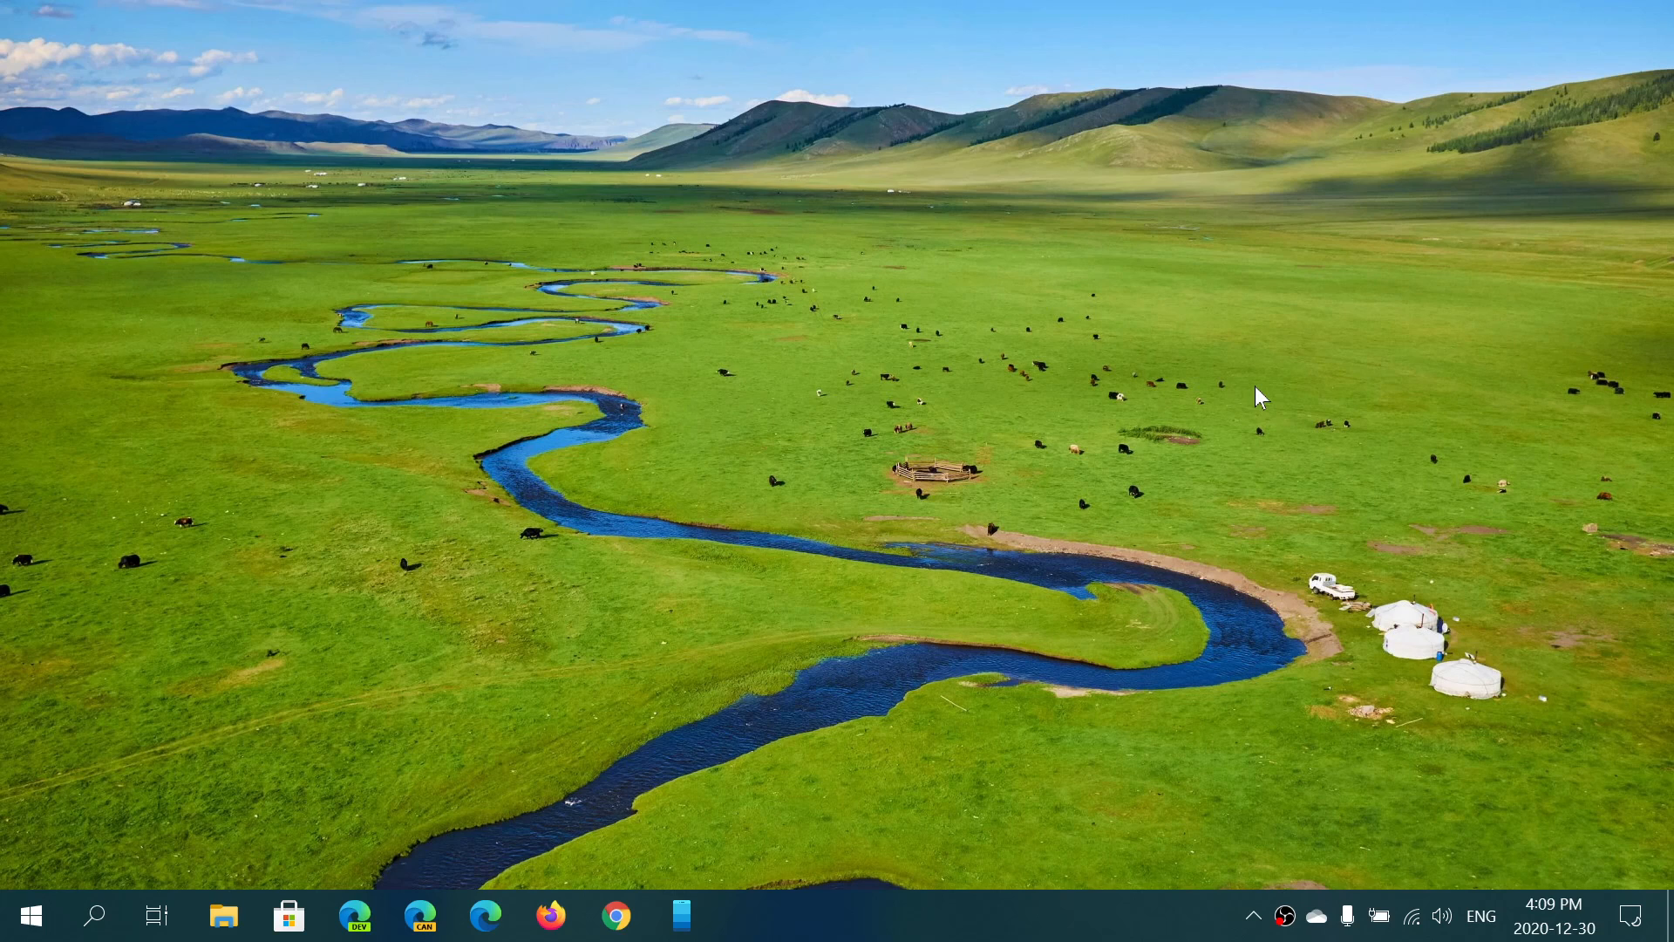
mouse_move(1255, 920)
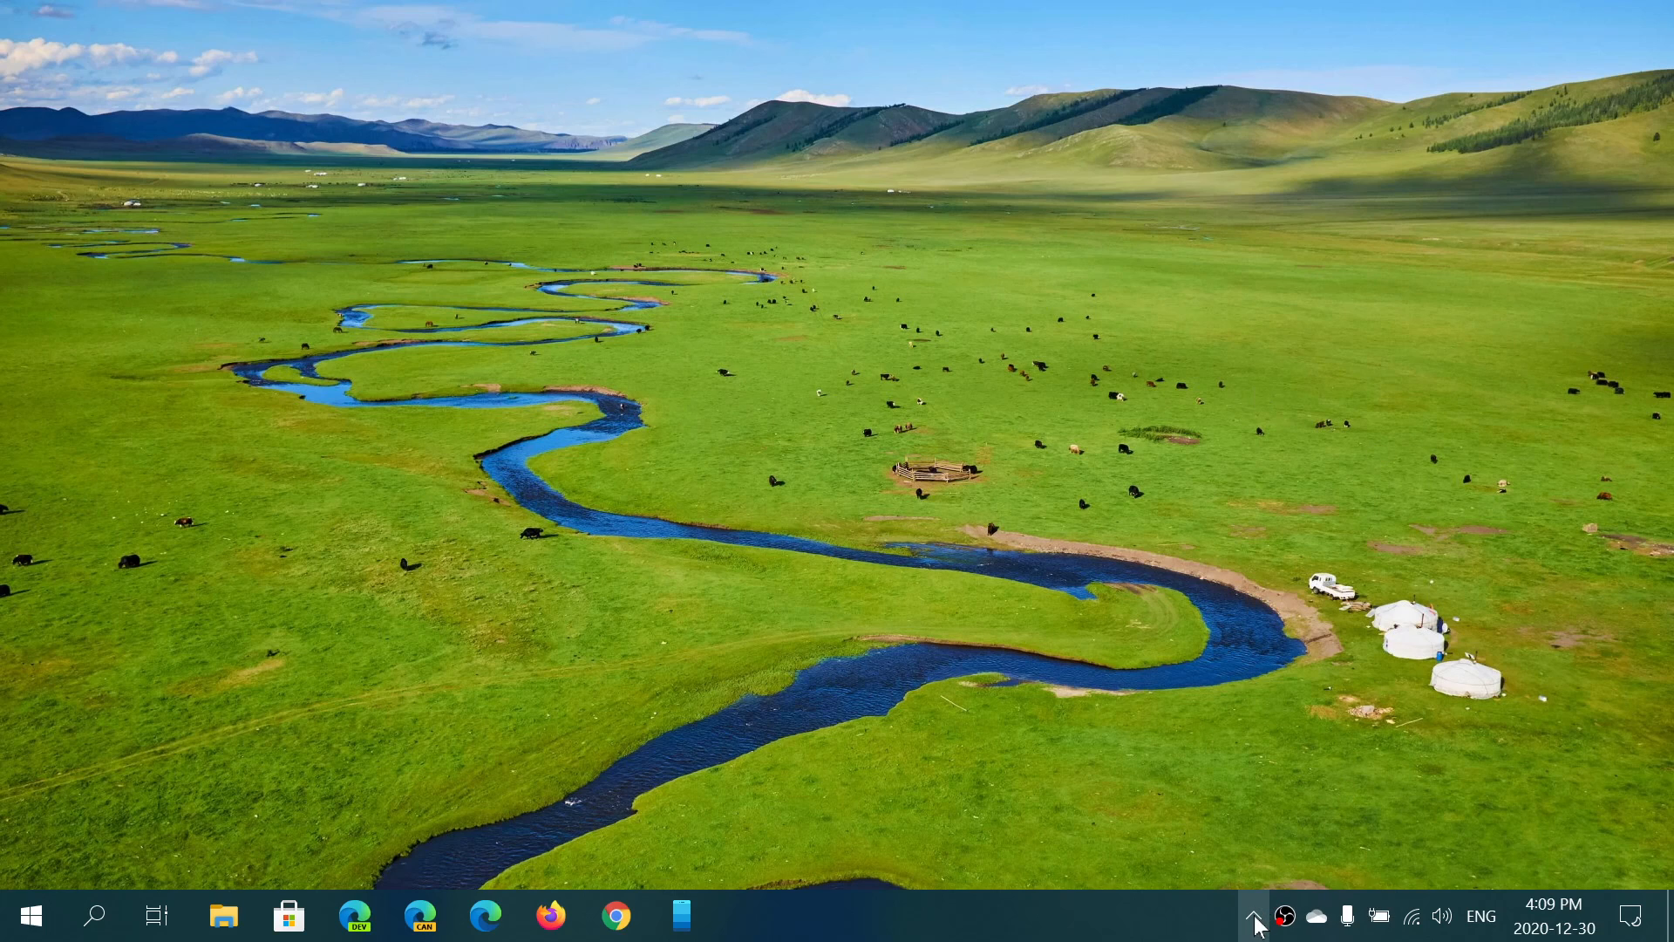
click(1254, 915)
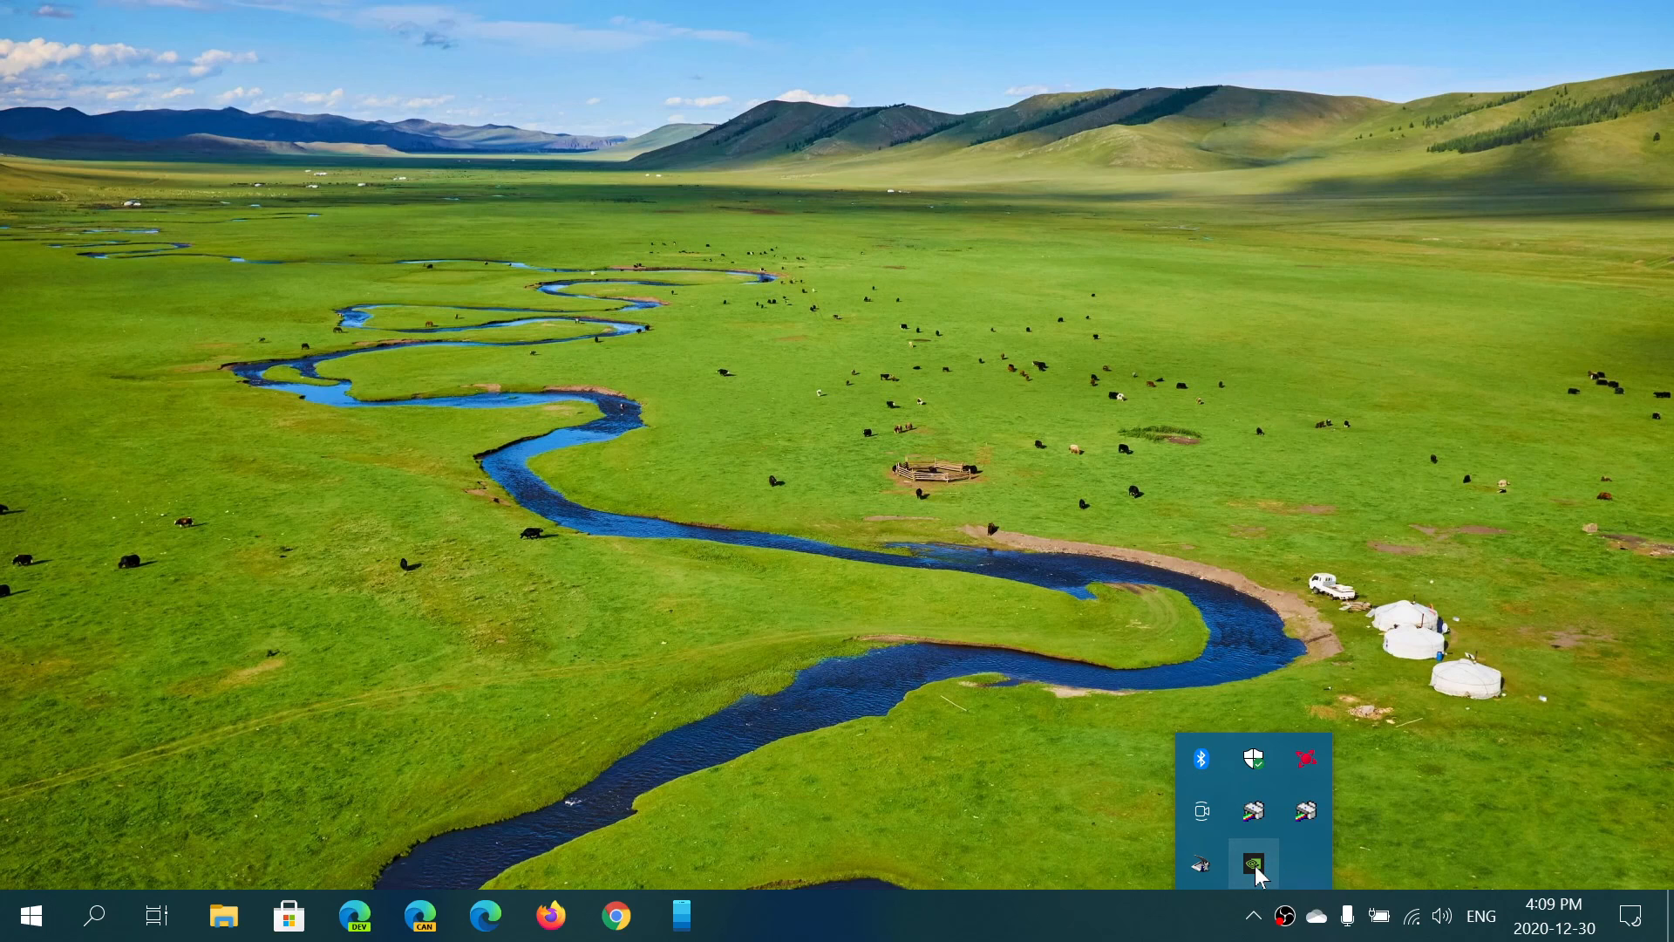
mouse_move(1119, 574)
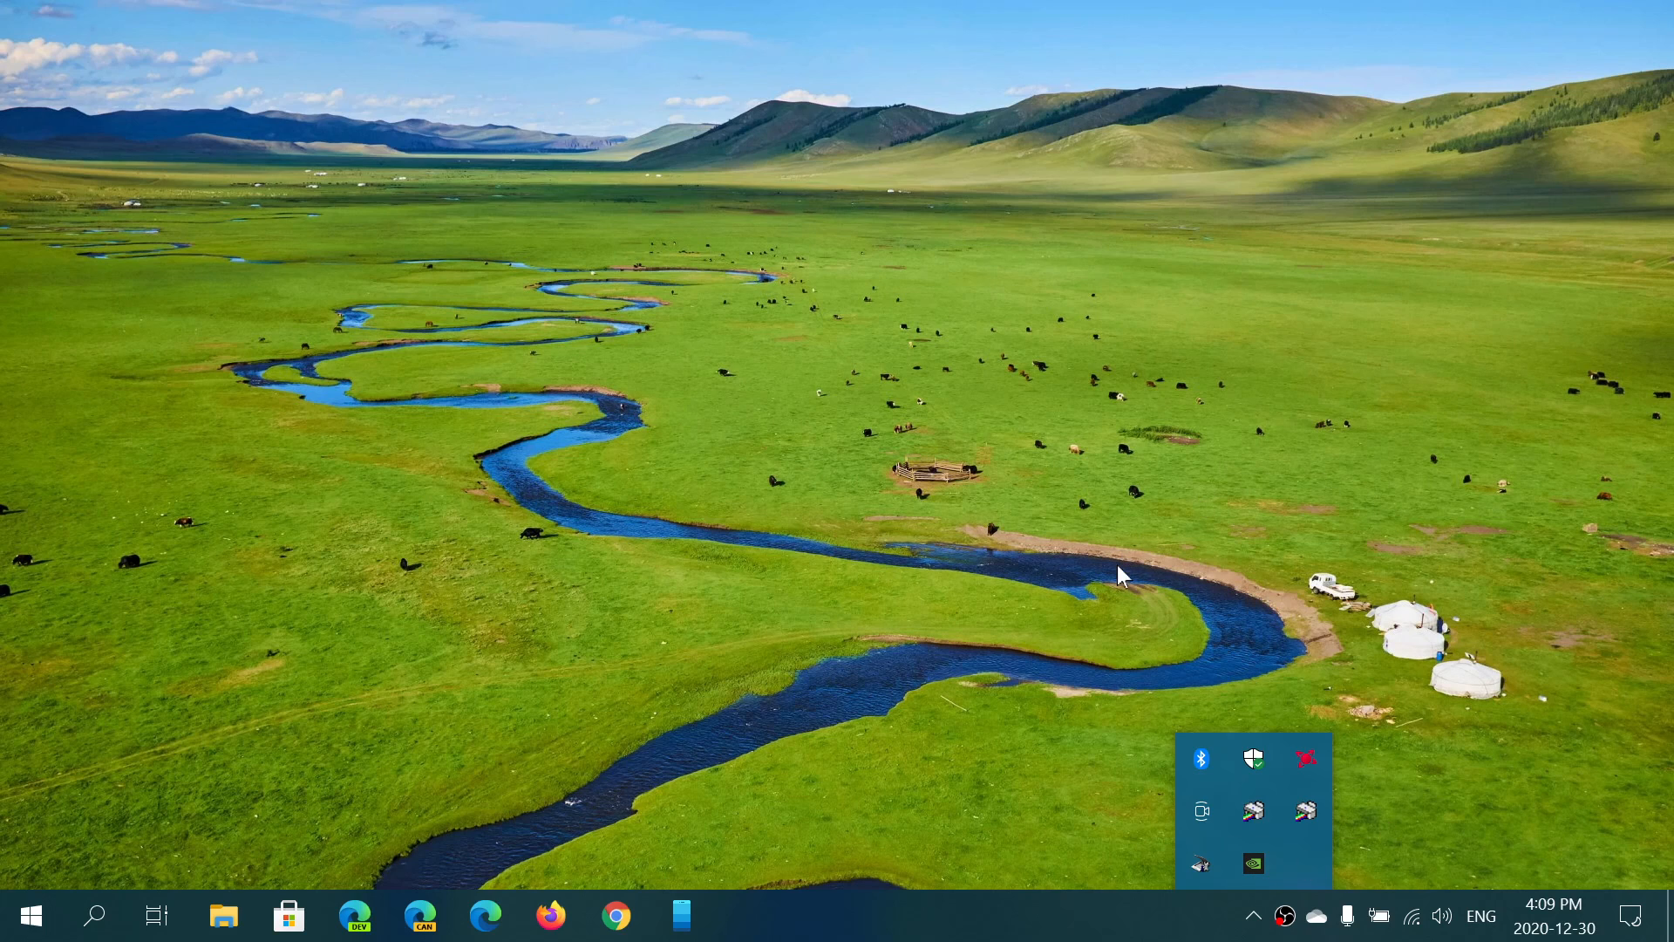
click(1252, 864)
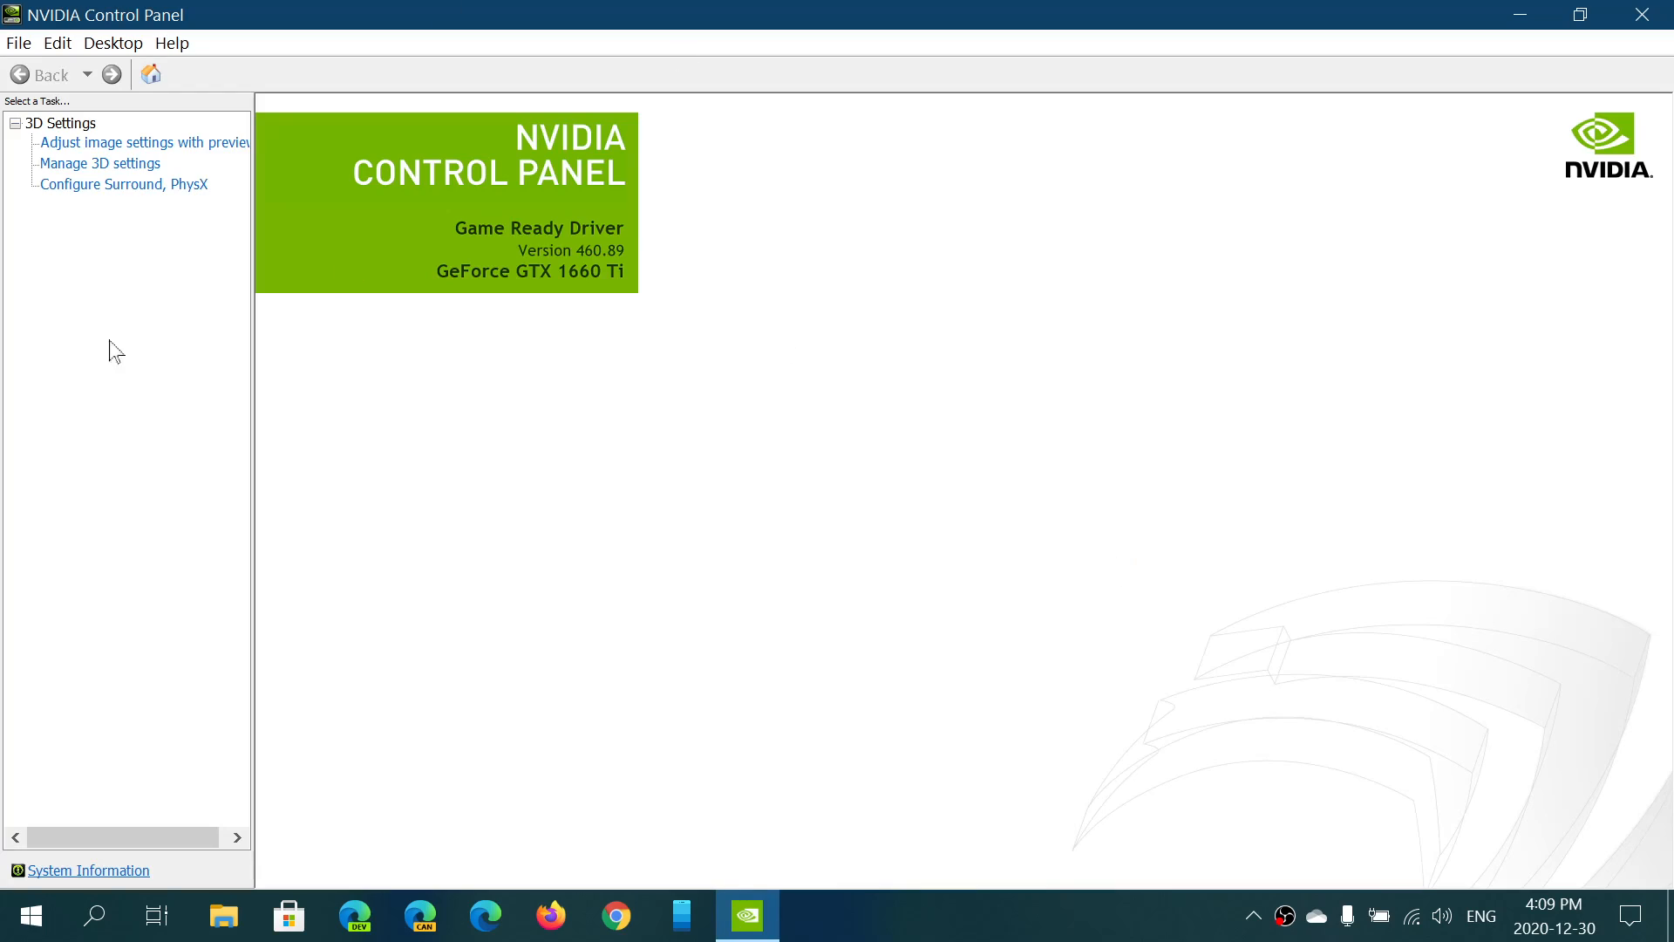
mouse_move(1647, 16)
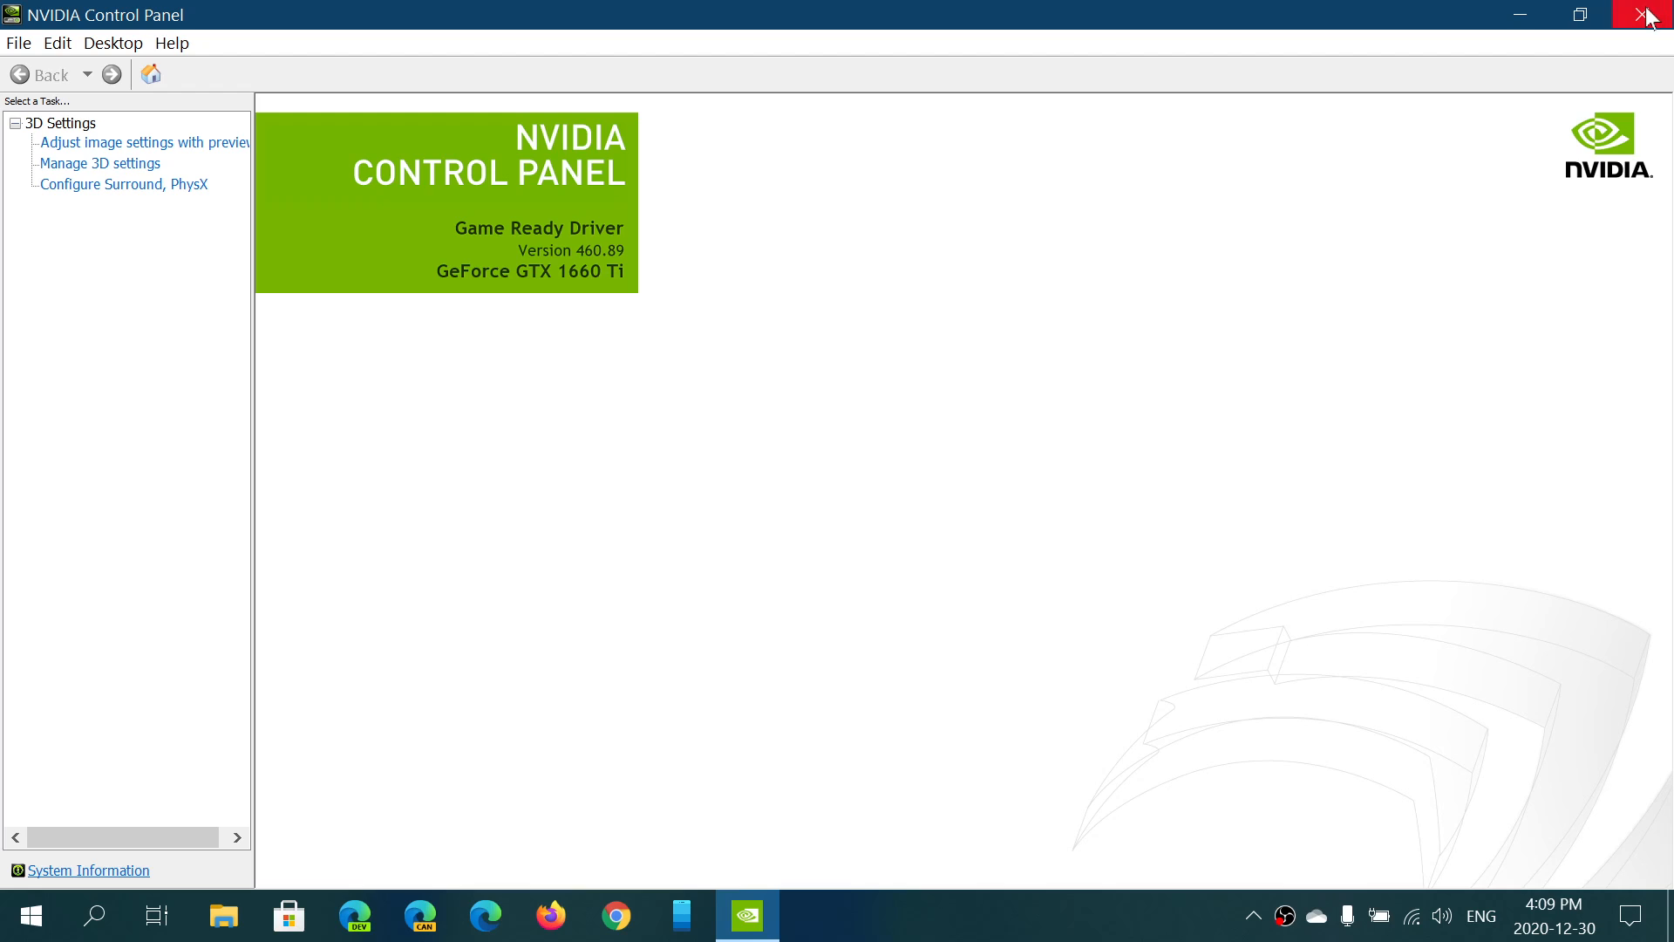
click(1654, 14)
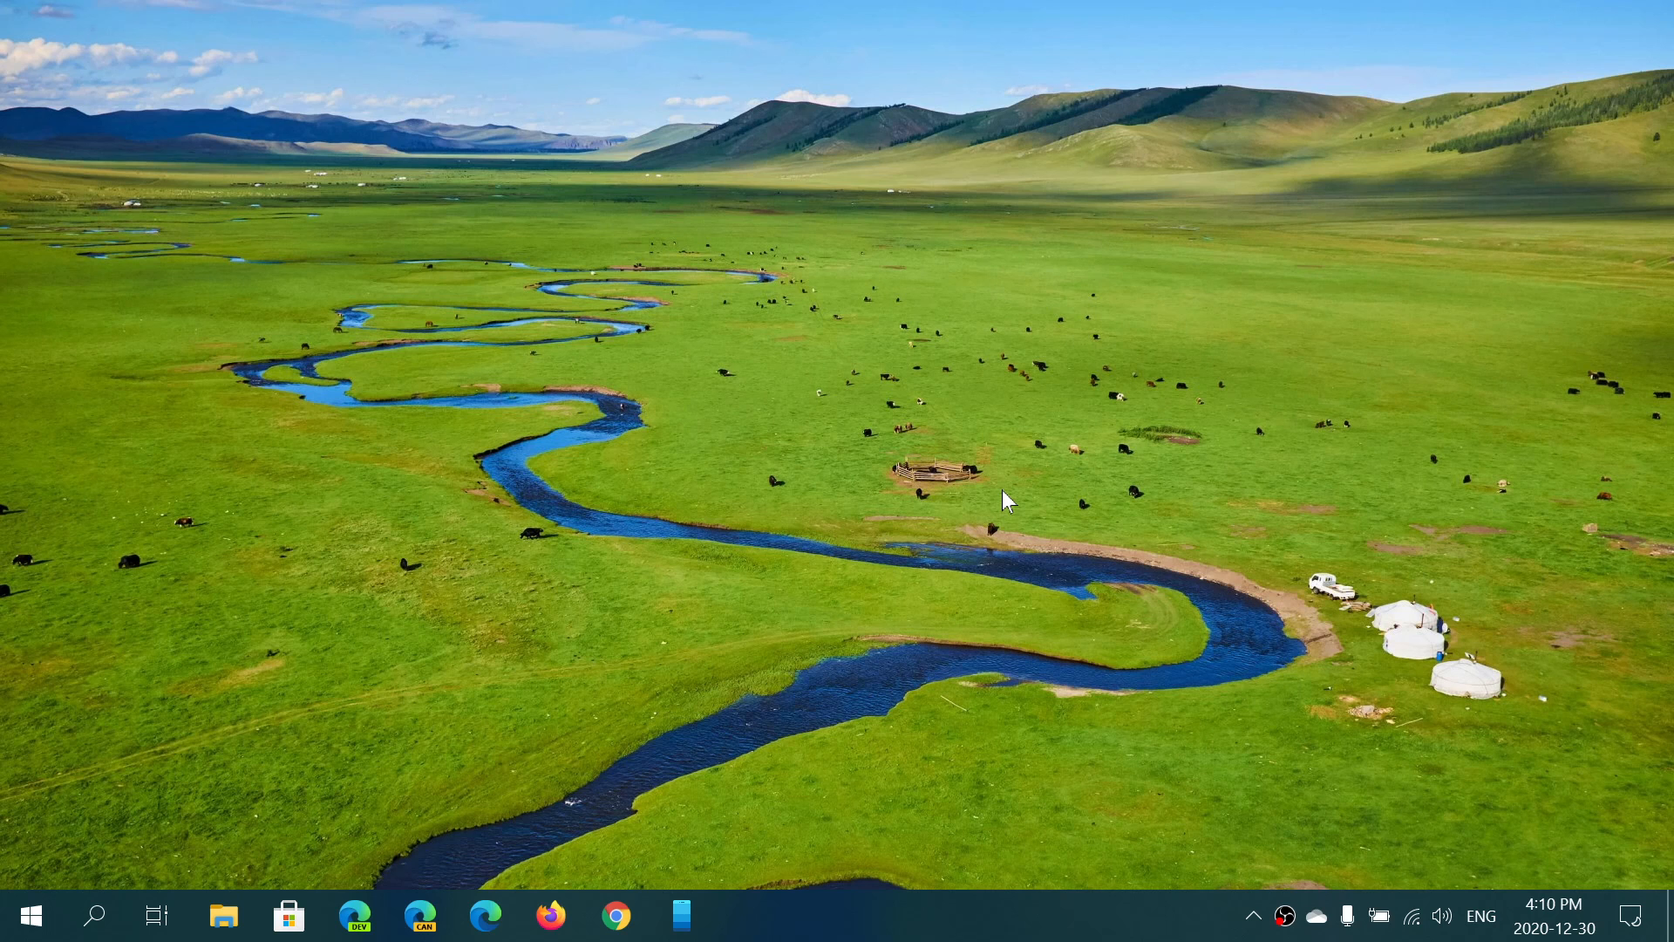
mouse_move(1630, 916)
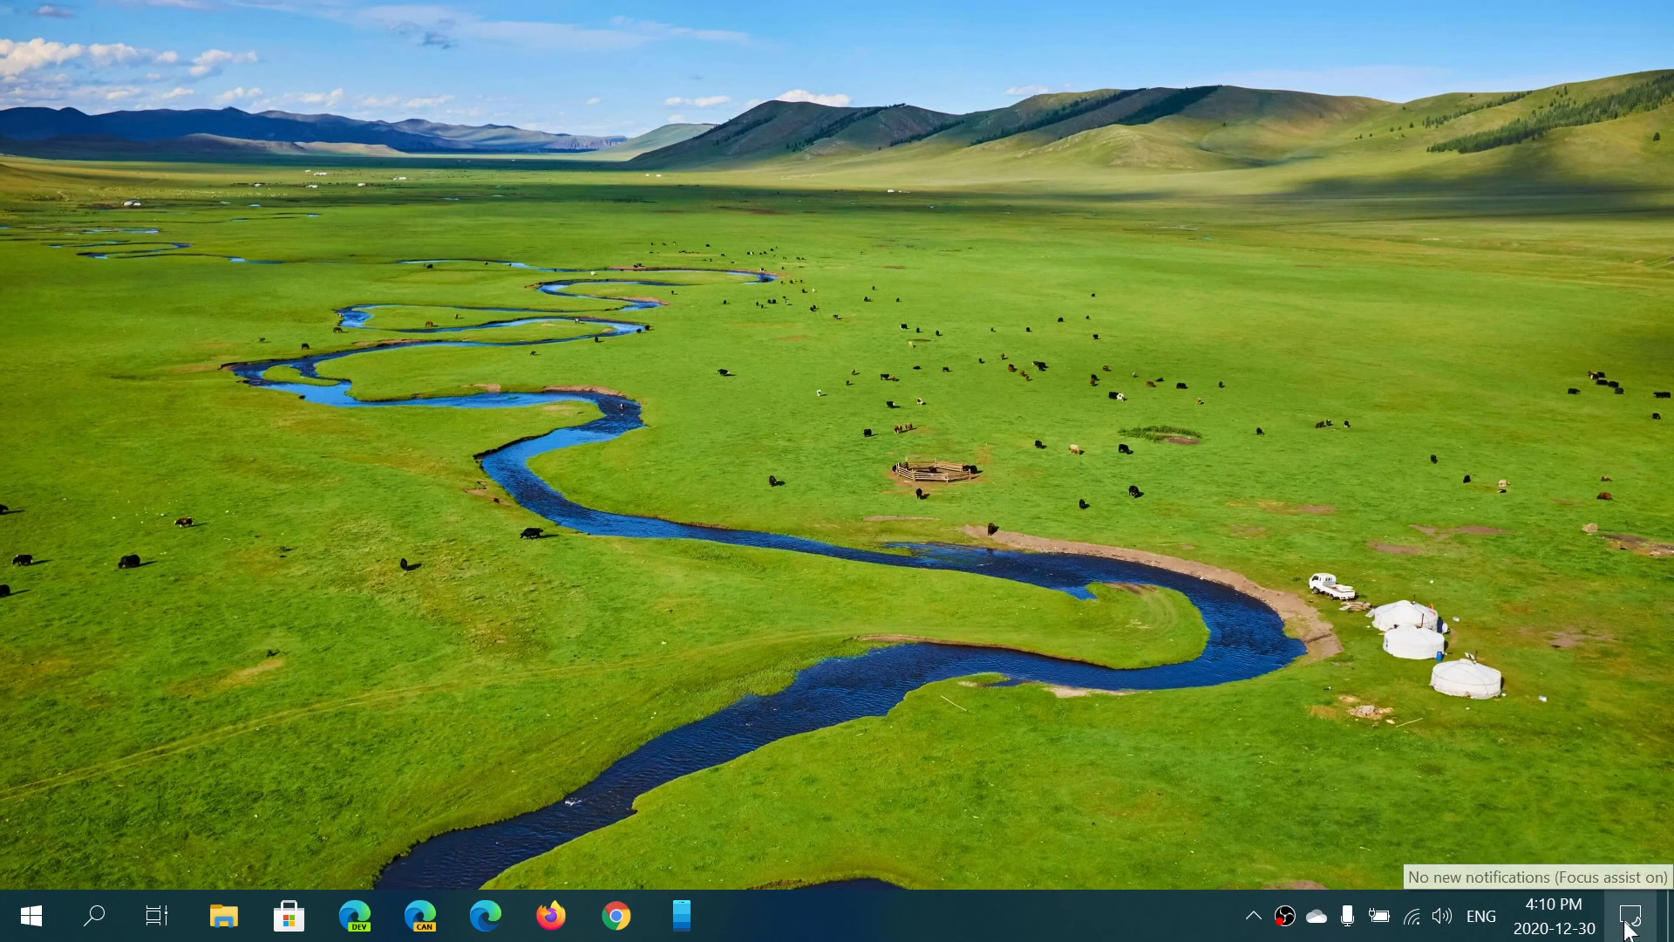
Reach the System Display page via Action Center's All settings
click(1630, 916)
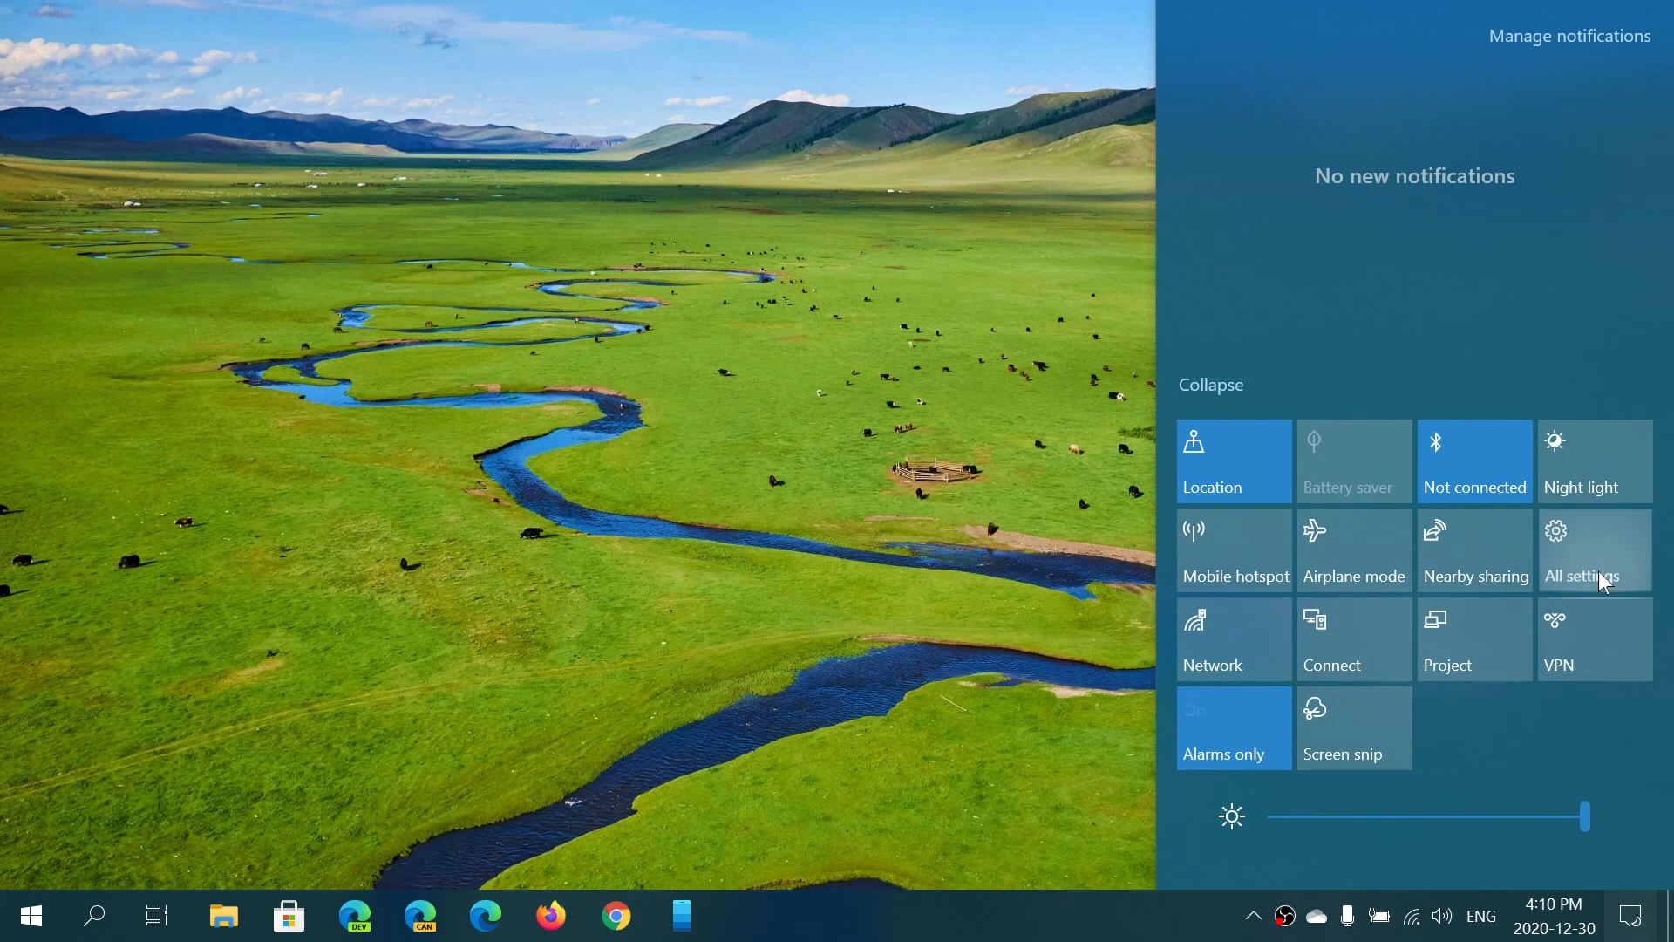
click(1581, 550)
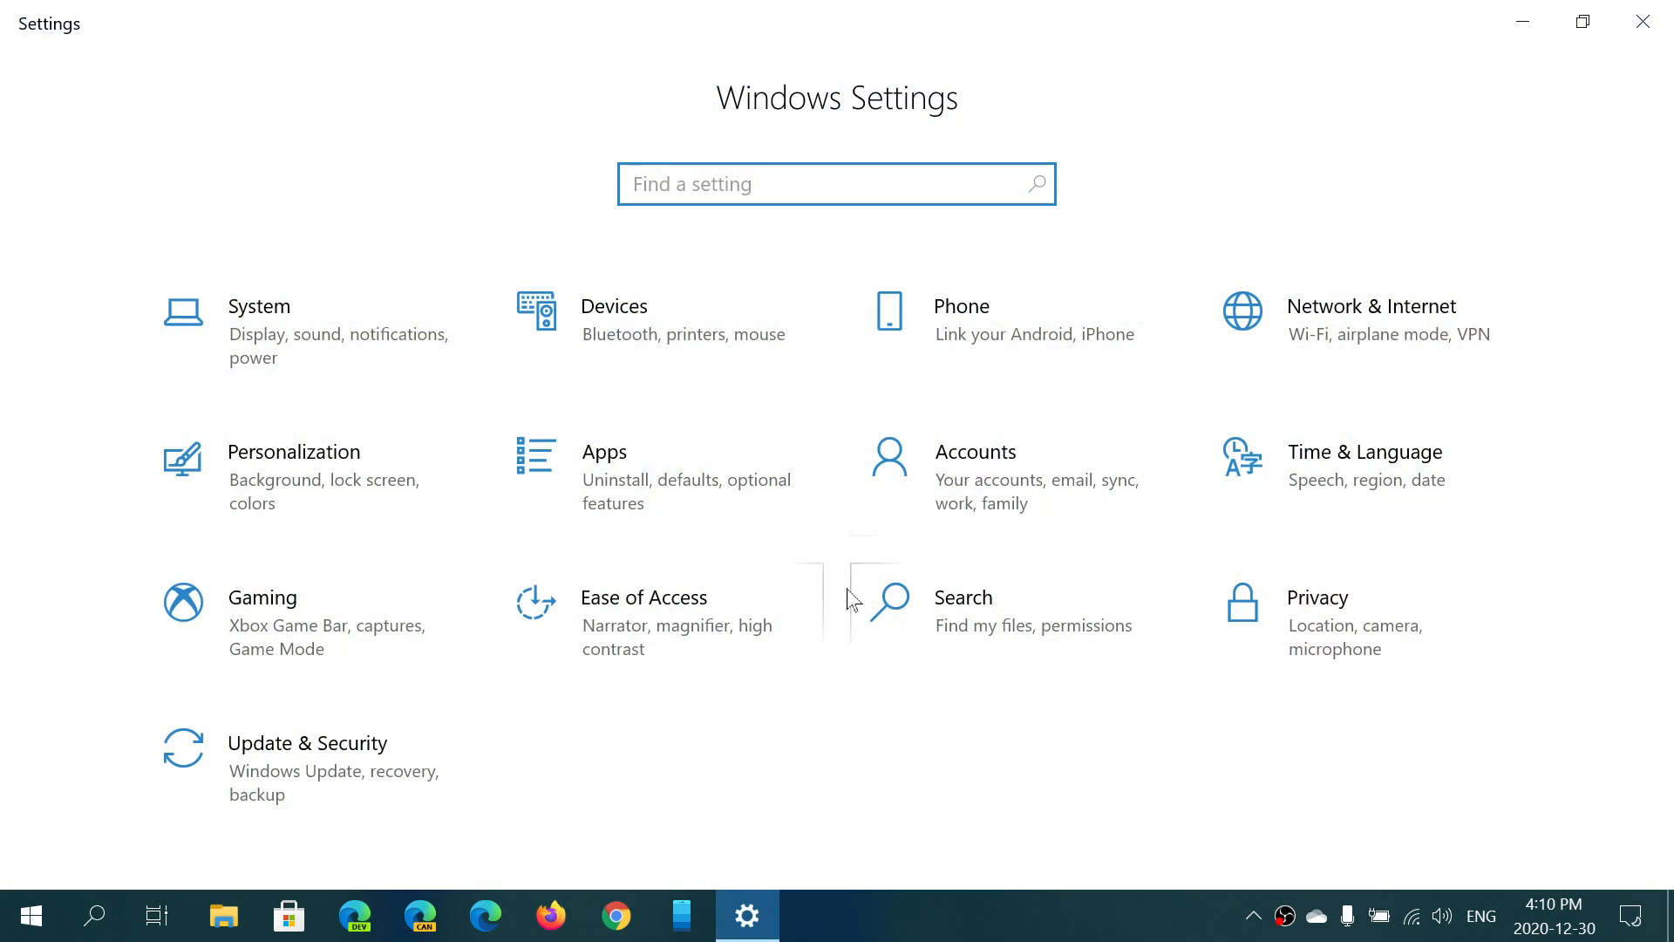
mouse_move(262, 332)
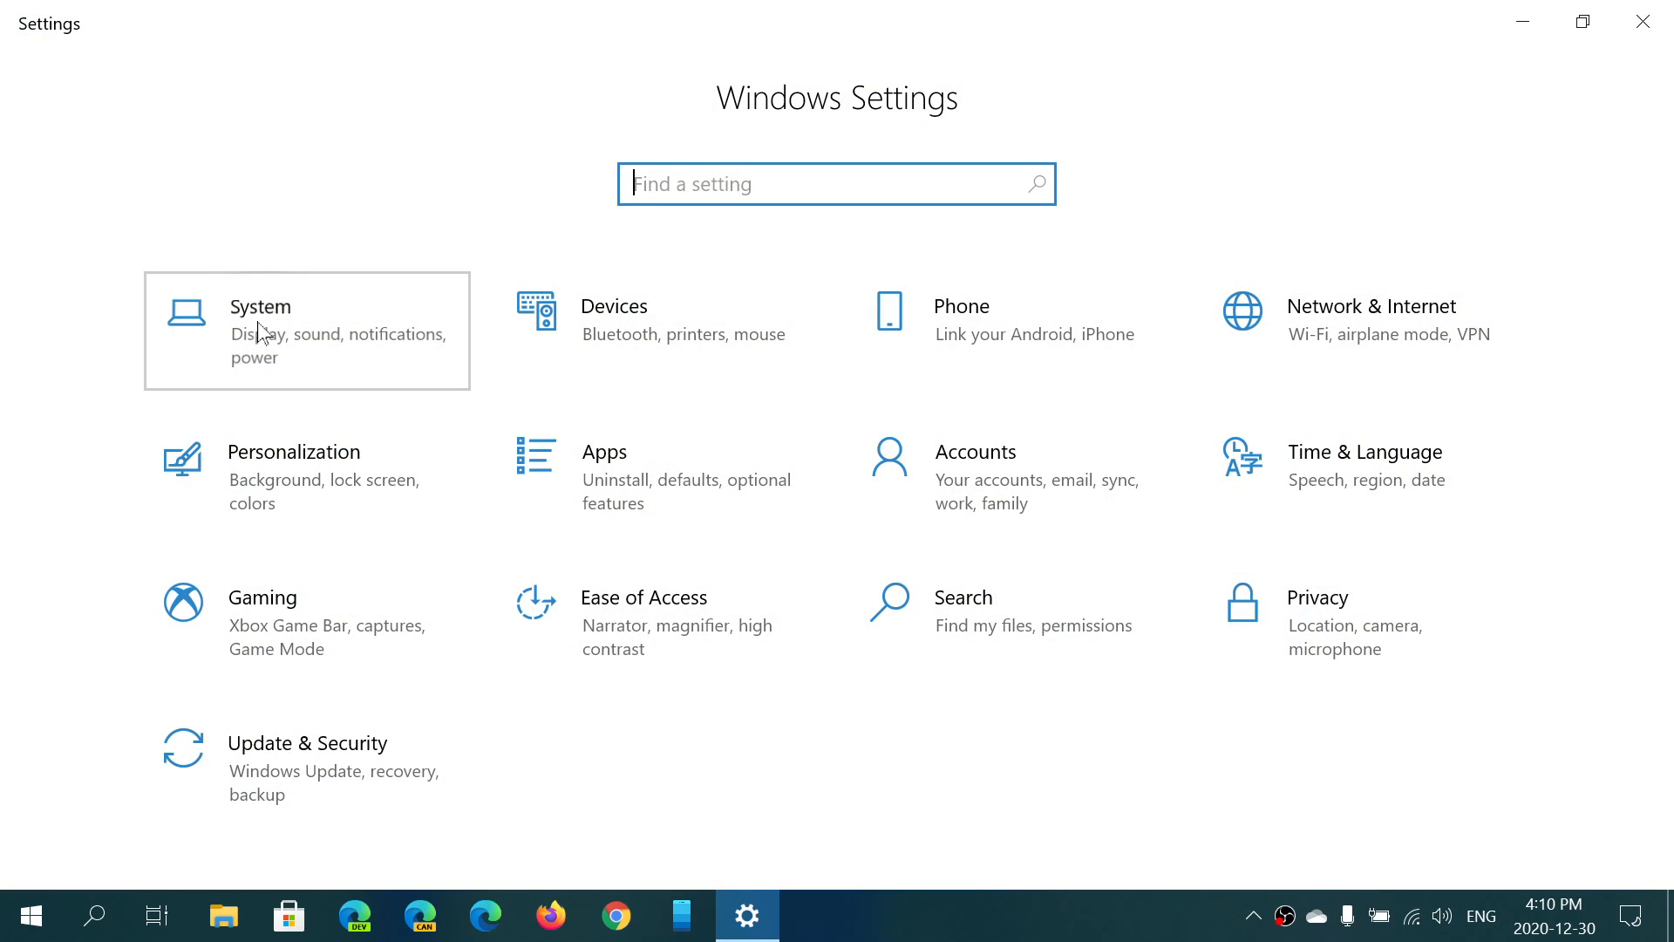
click(260, 306)
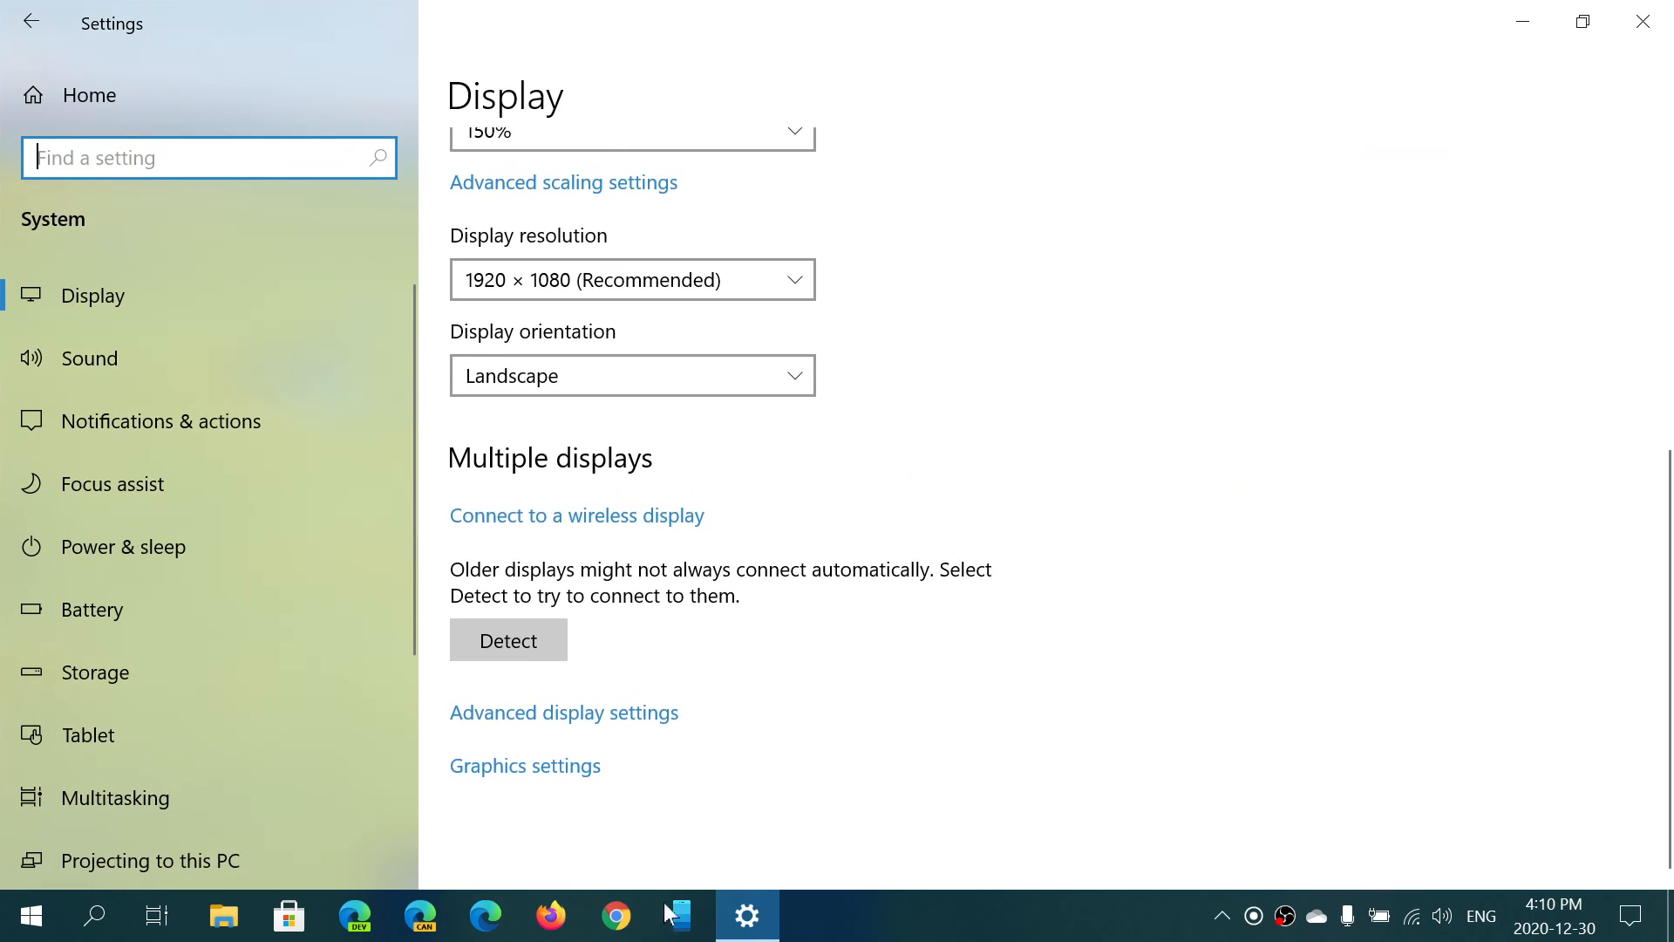
Go to Graphics settings and keep Desktop app as the app type
click(524, 766)
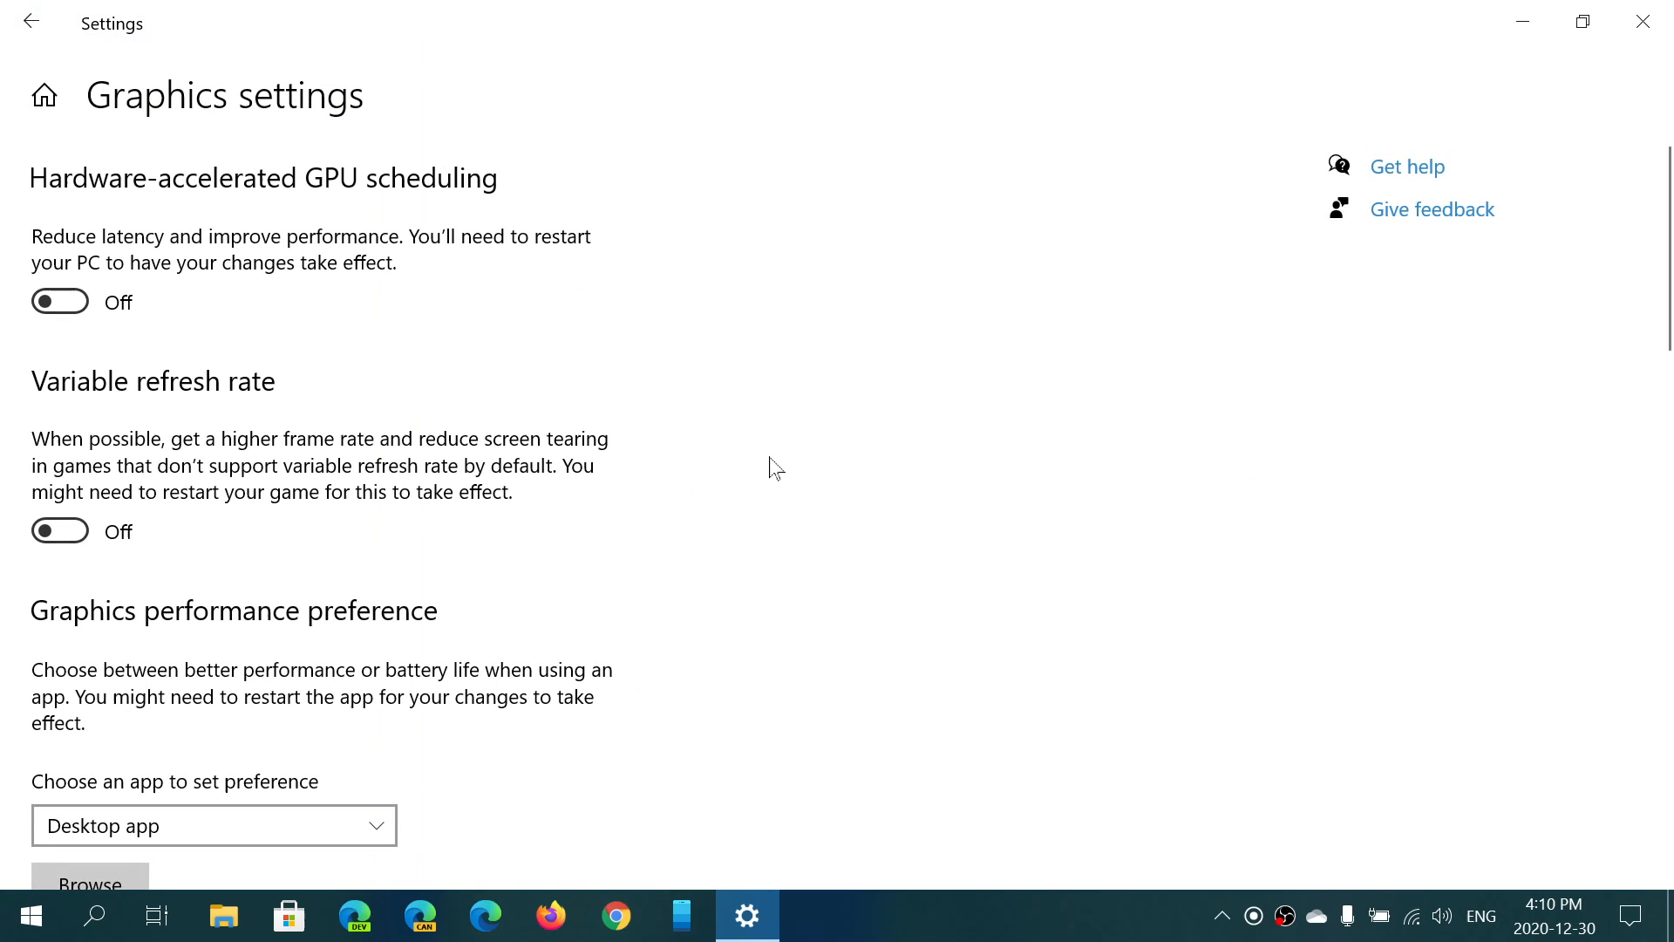
scroll(down, 3)
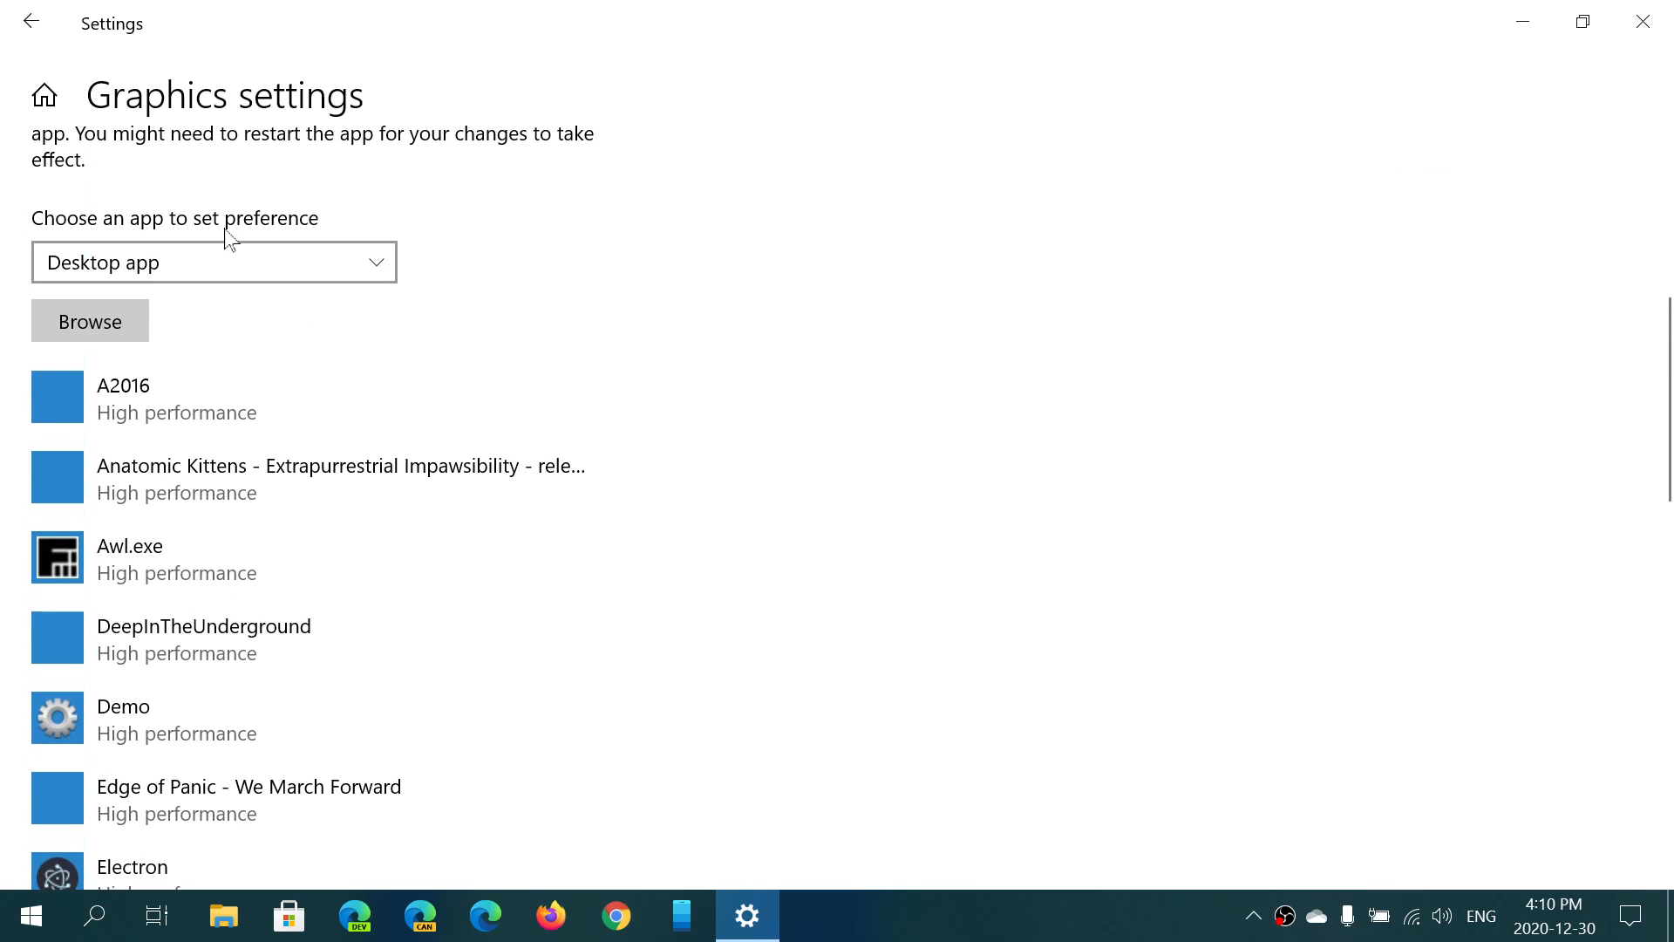
click(214, 262)
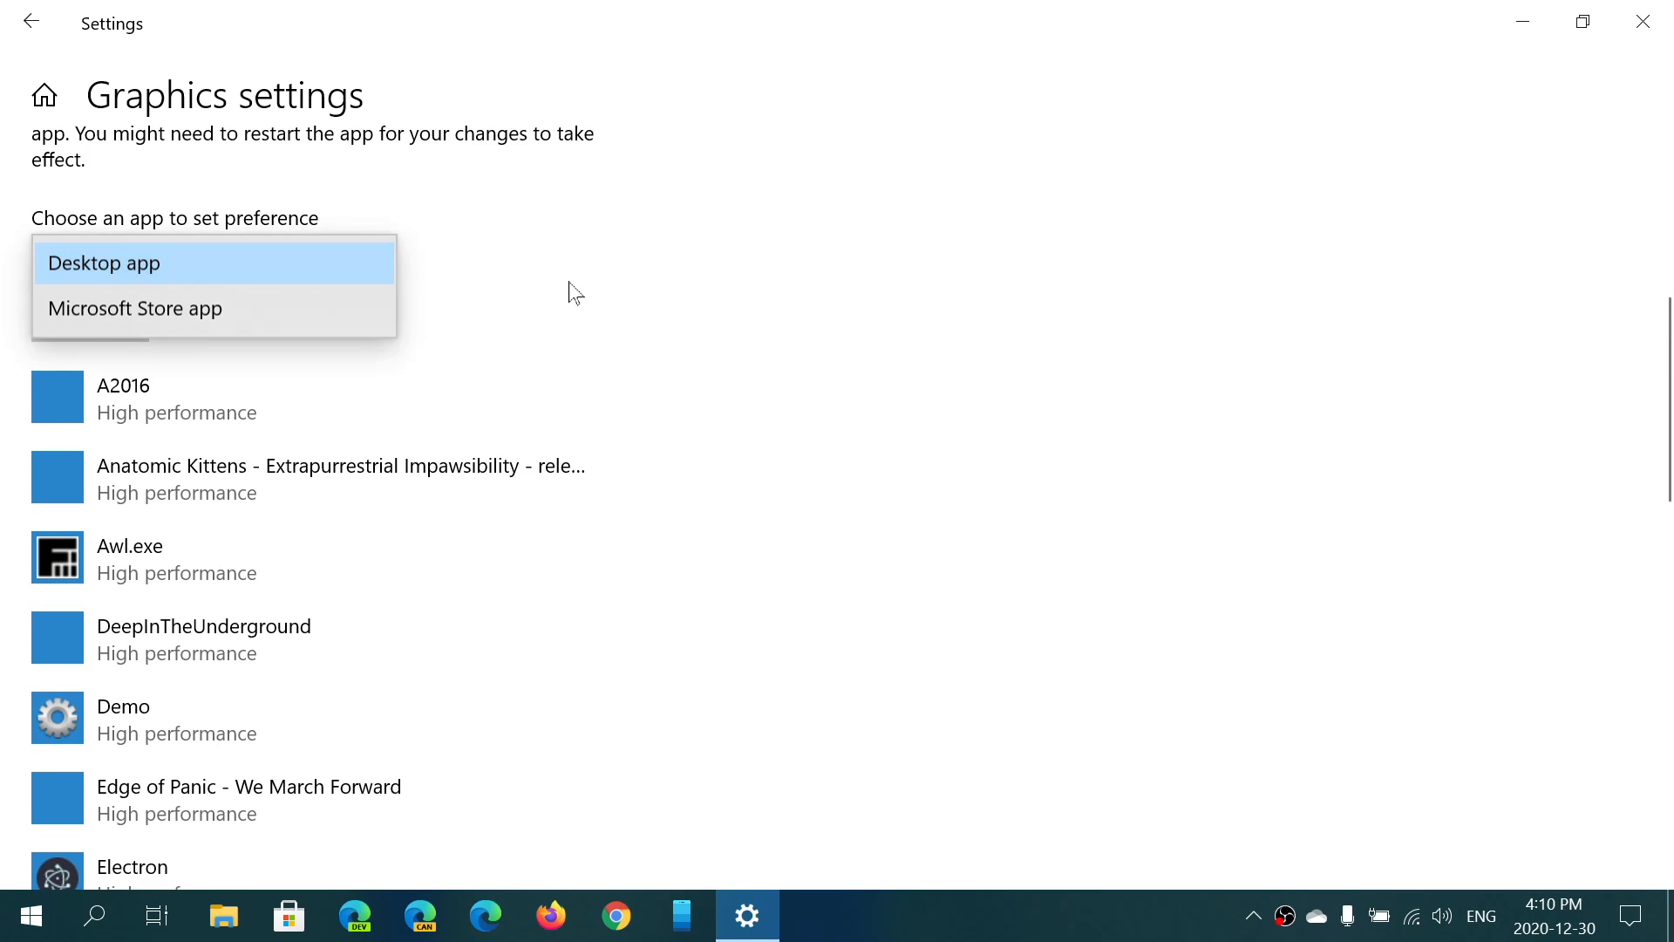
click(104, 263)
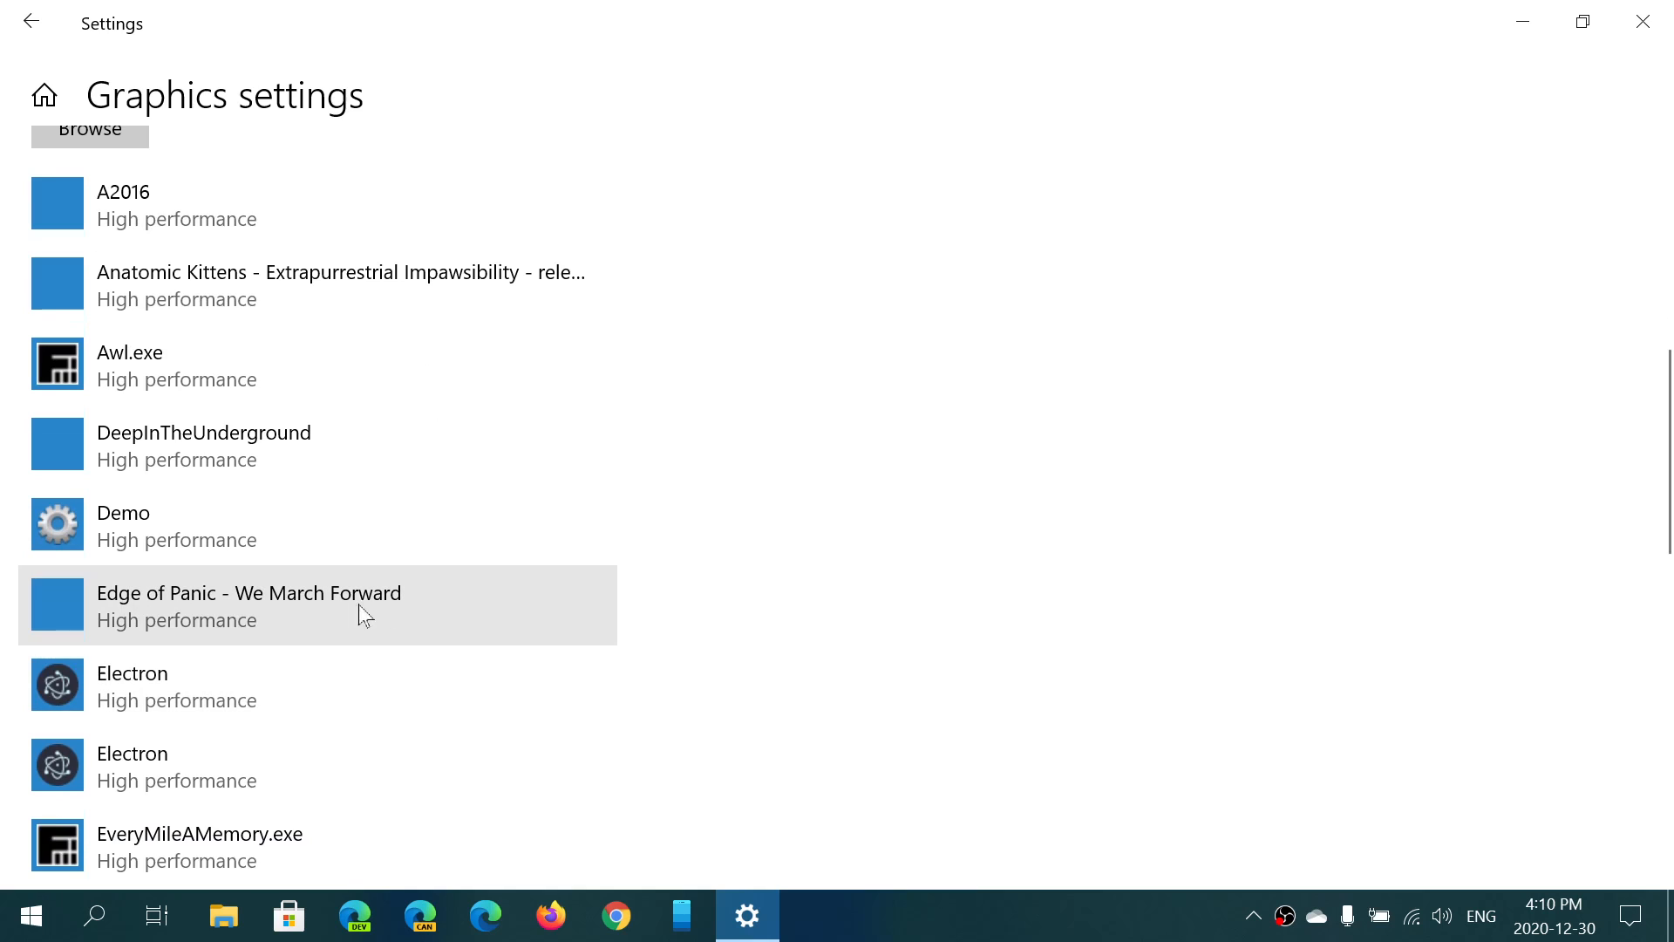
Check Edge of Panic - We March Forward is set to High performance, then close Settings
click(249, 604)
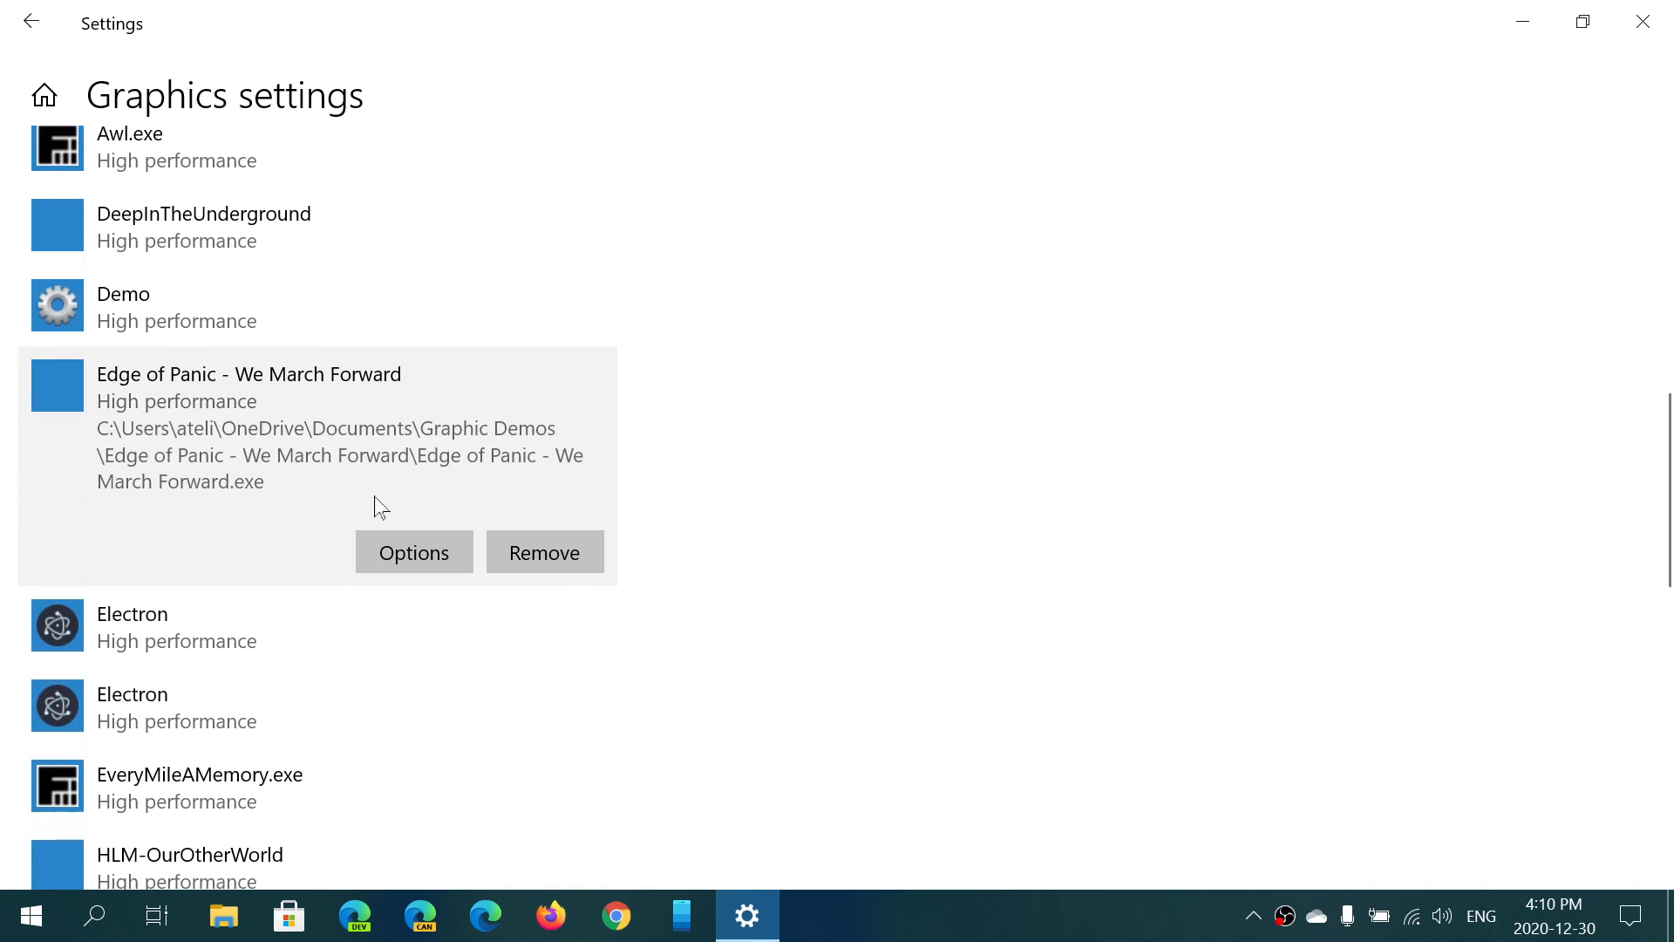
click(413, 552)
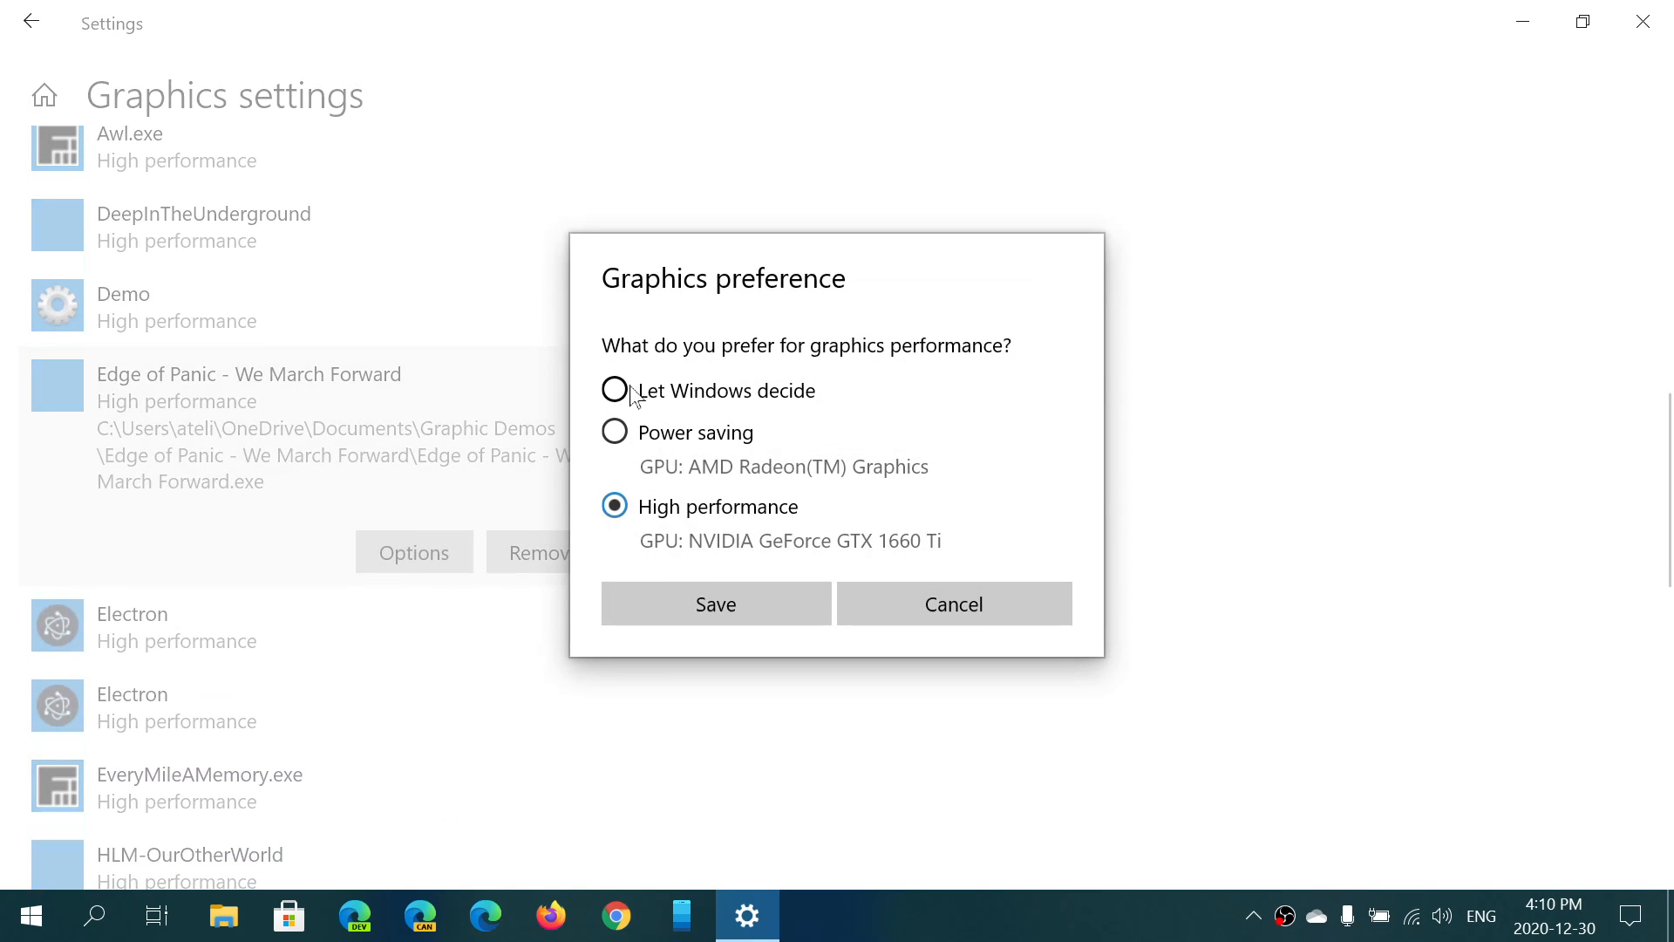
mouse_move(741, 517)
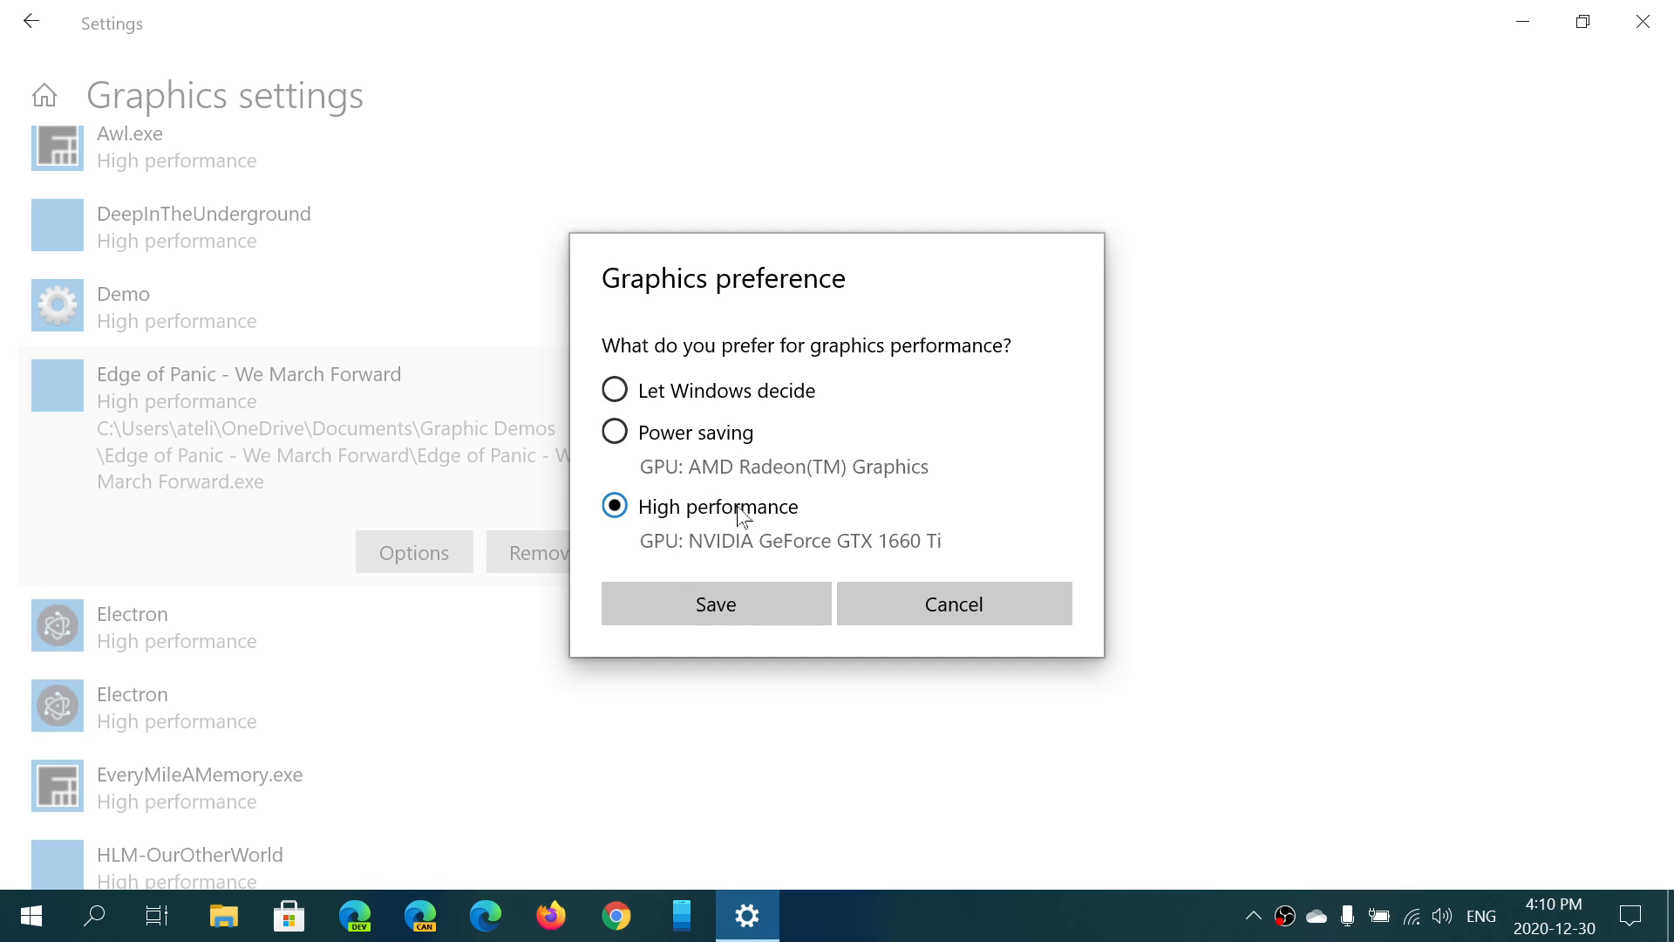
mouse_move(1108, 452)
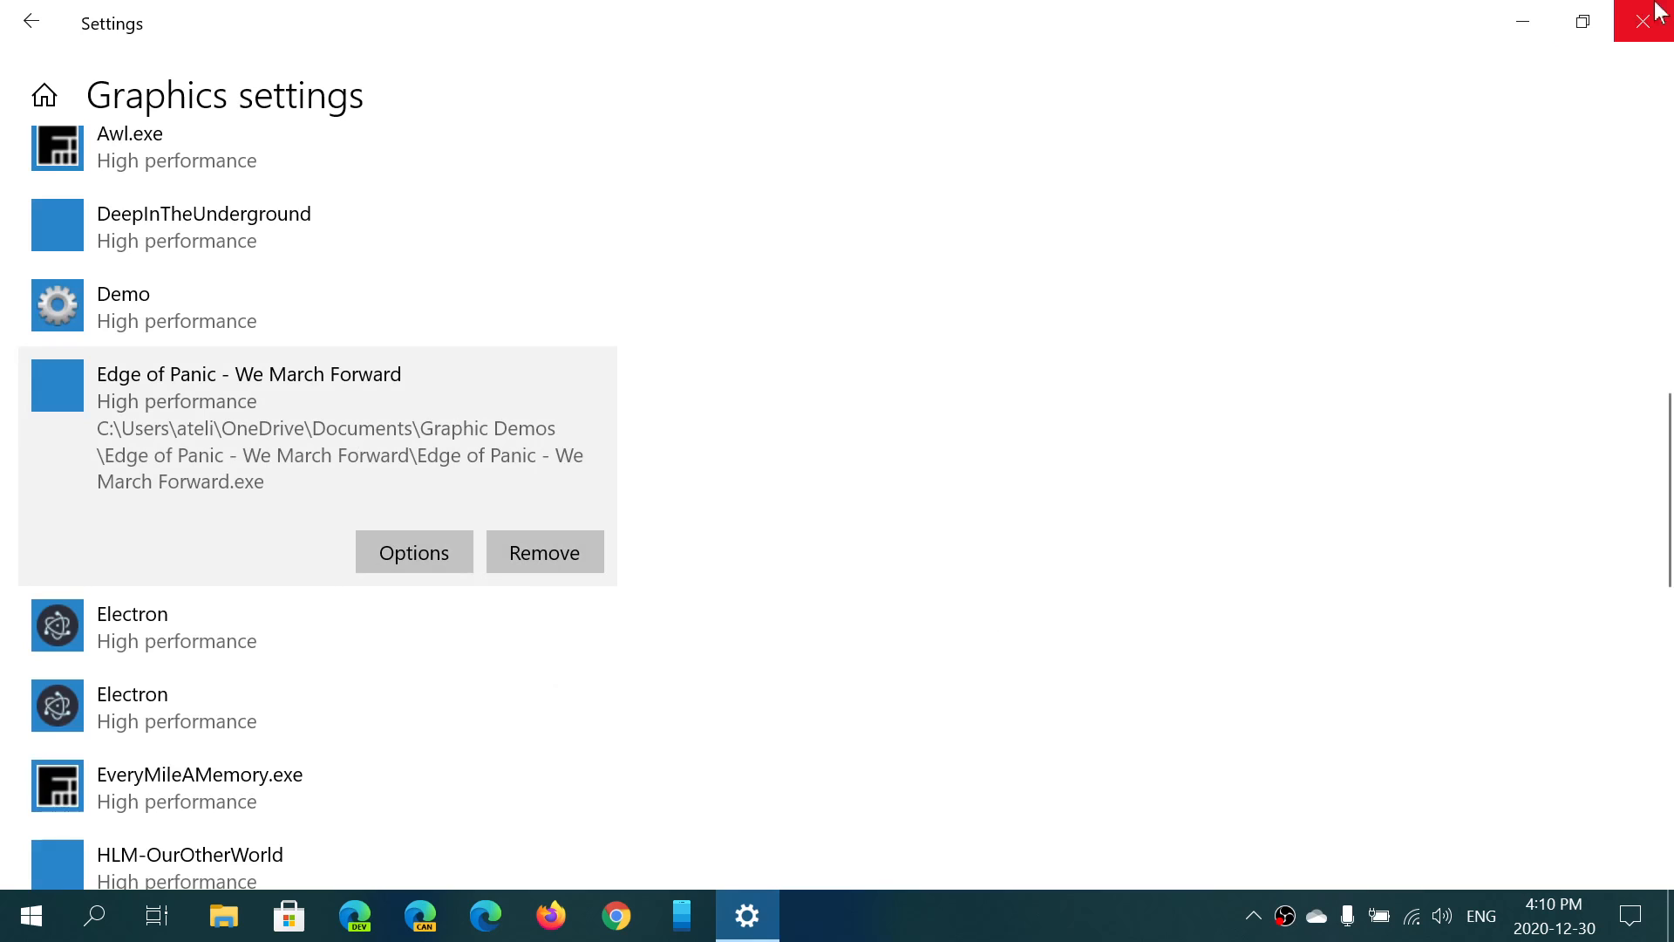
click(1653, 19)
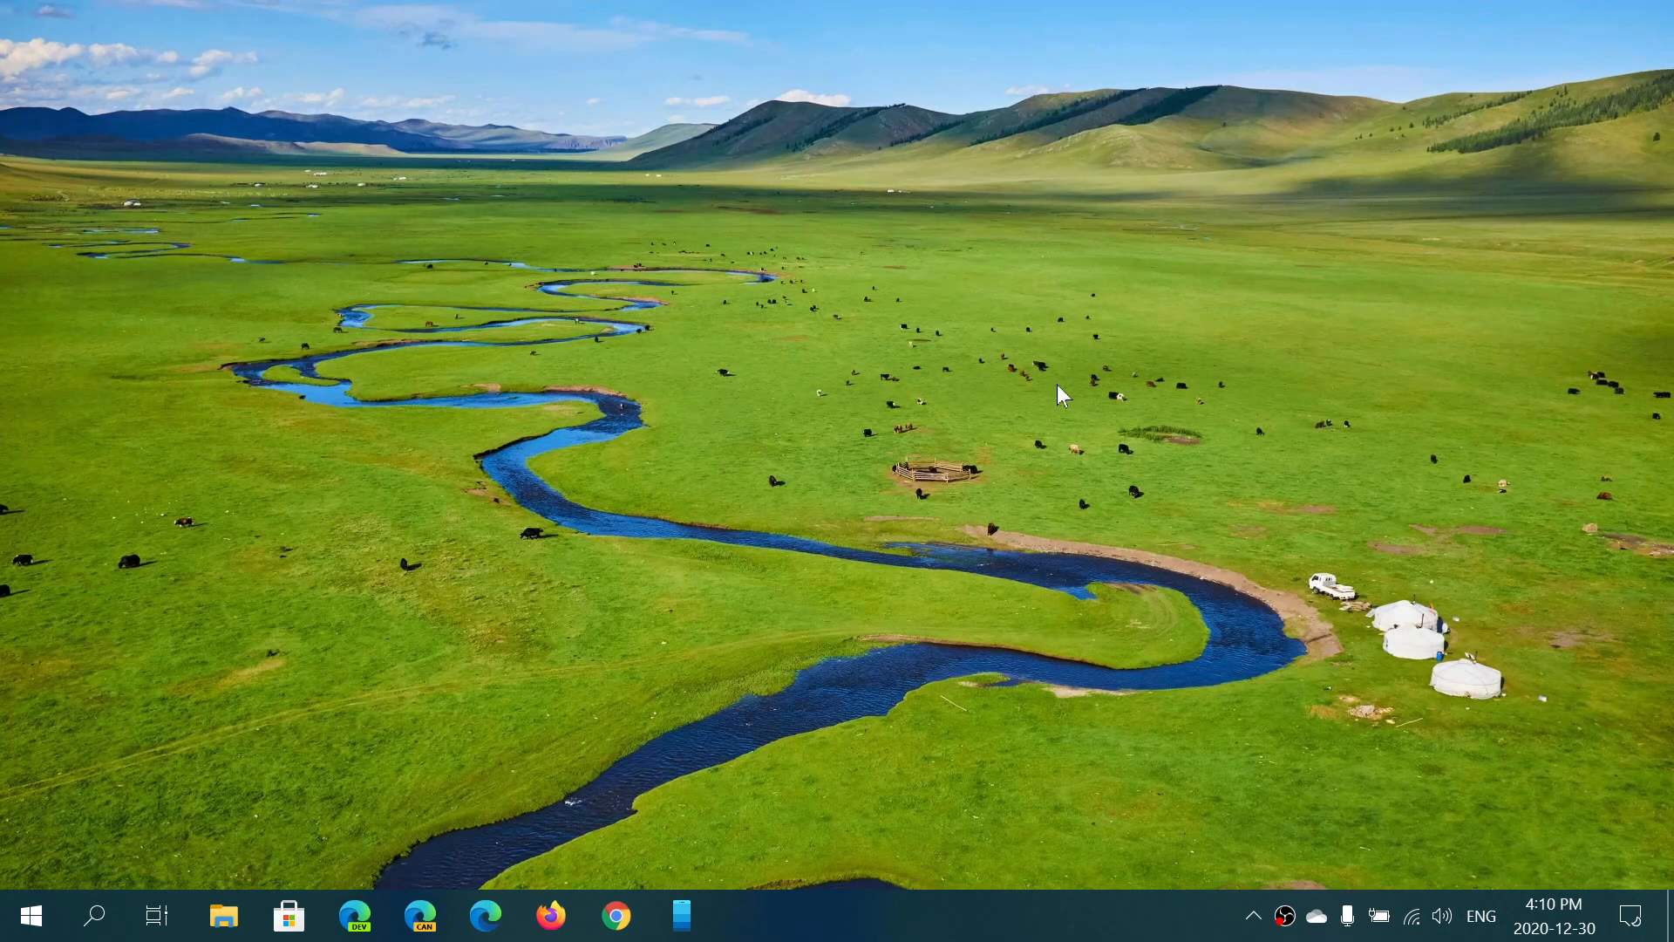